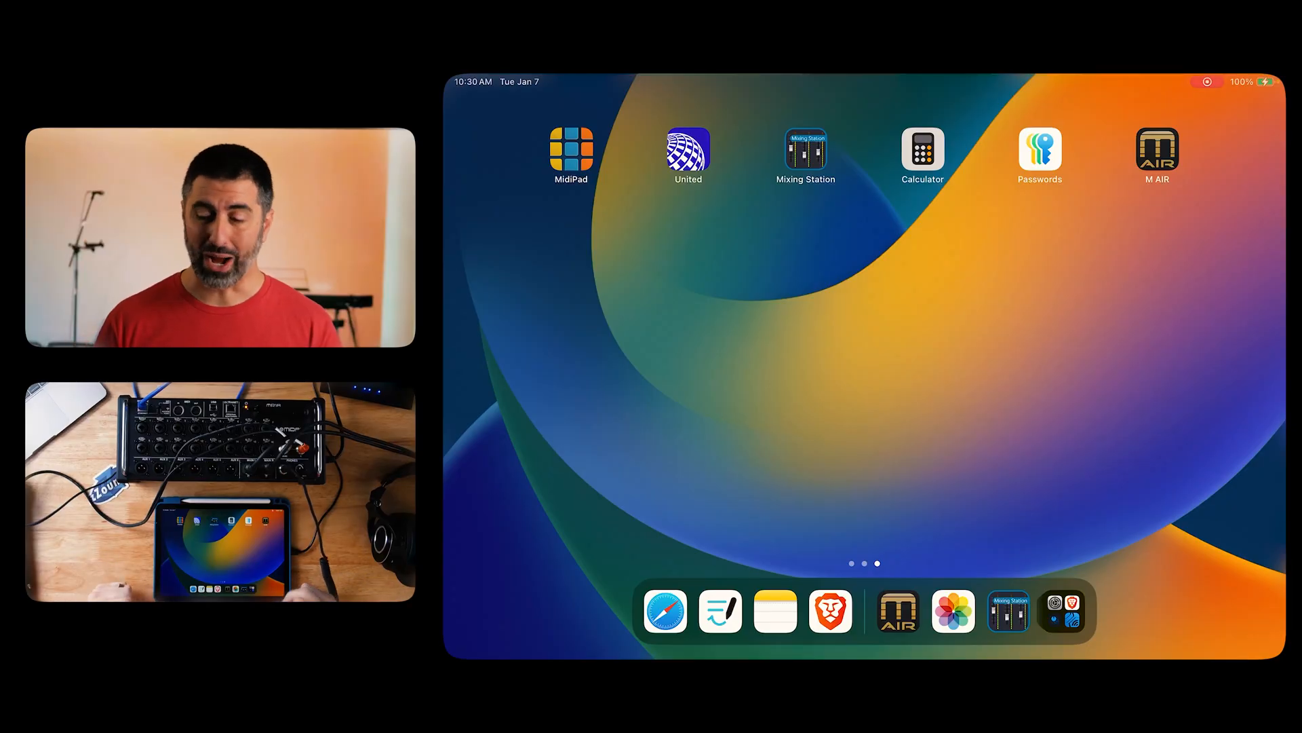
# Launch M AIR and bring up Setup > Layout with the custom layers and coloured scribble strips.
pyautogui.click(806, 148)
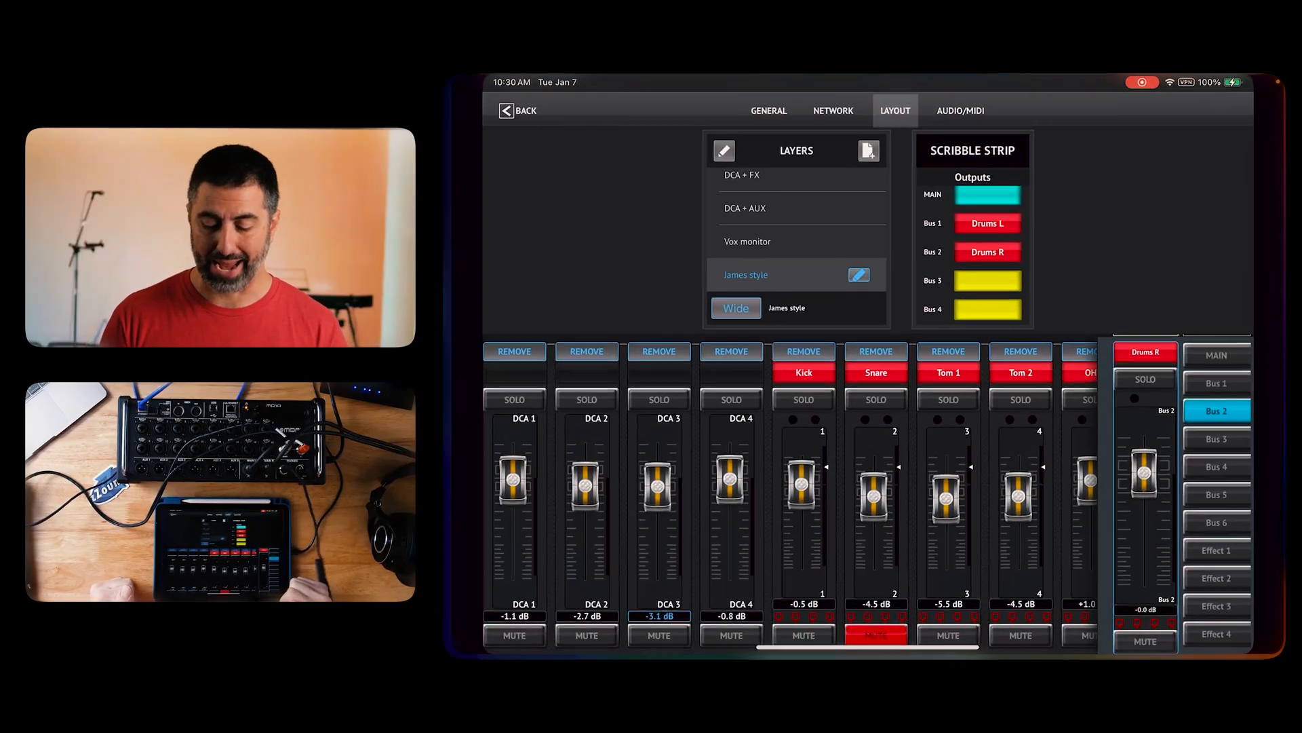
pyautogui.click(830, 109)
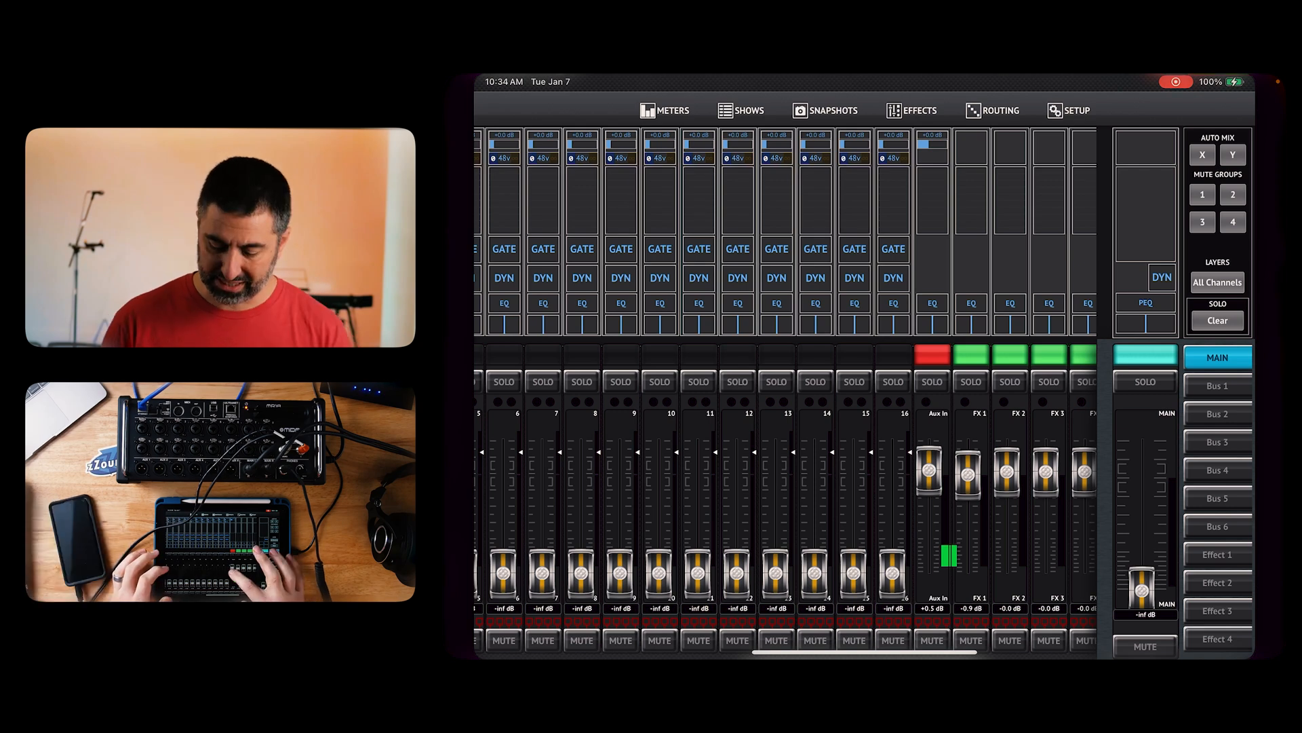
# Nudge the Aux In fader up and back down to set its level.
pyautogui.moveTo(931, 473); pyautogui.dragTo(930, 461)
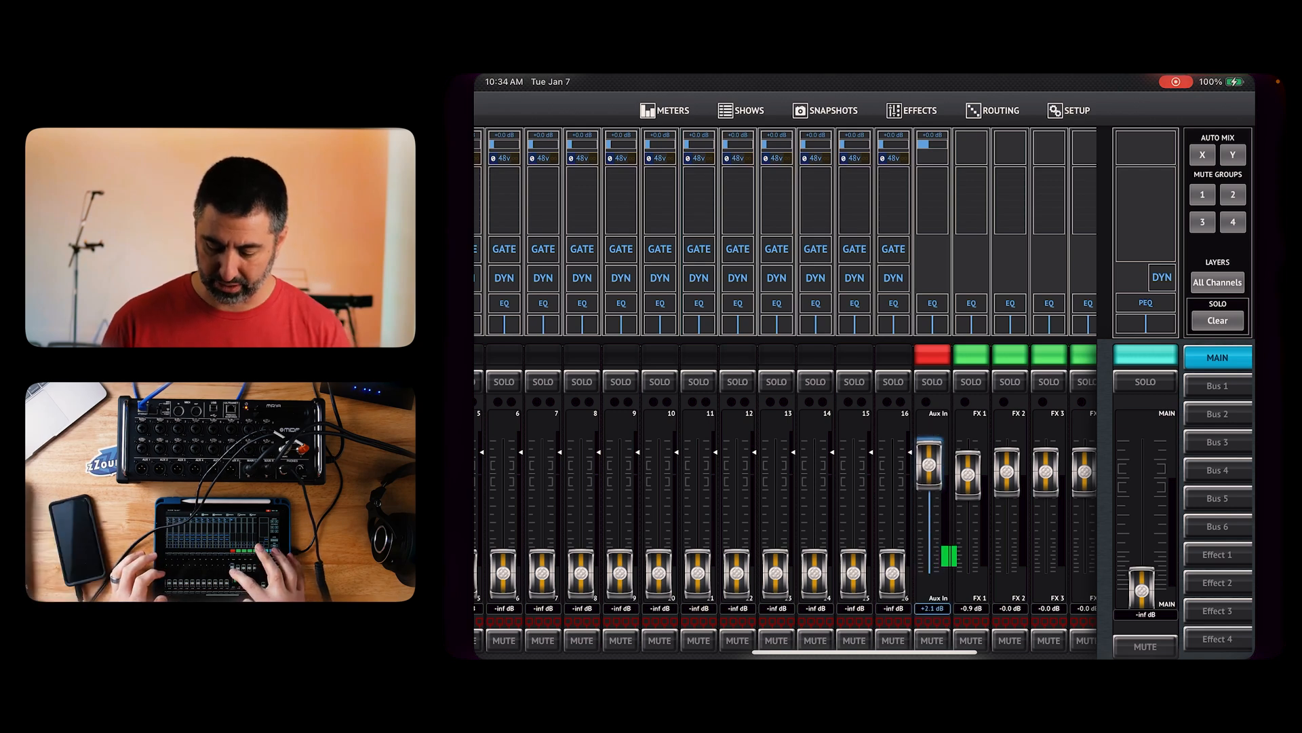
pyautogui.moveTo(932, 461); pyautogui.dragTo(932, 490)
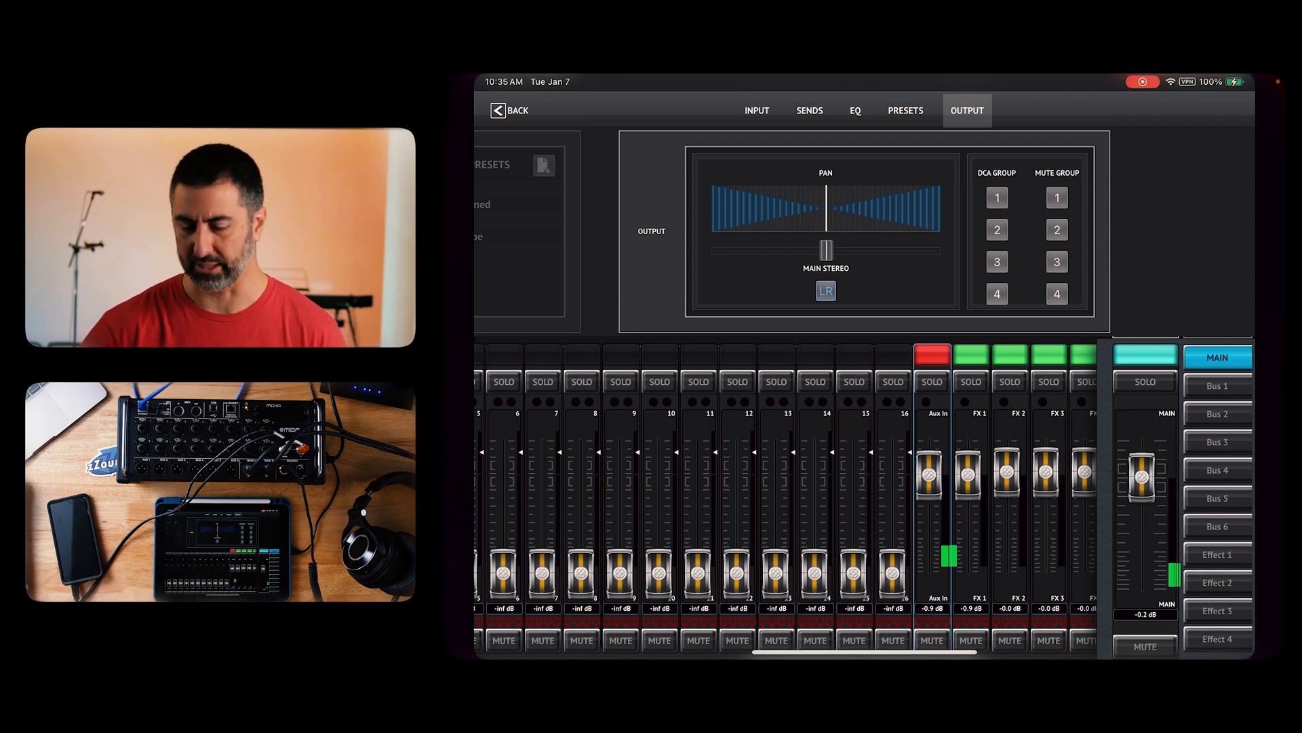
# Return to the mixer with Aux In muted and bring up the Audio/MIDI setup with monitor options.
pyautogui.click(931, 640)
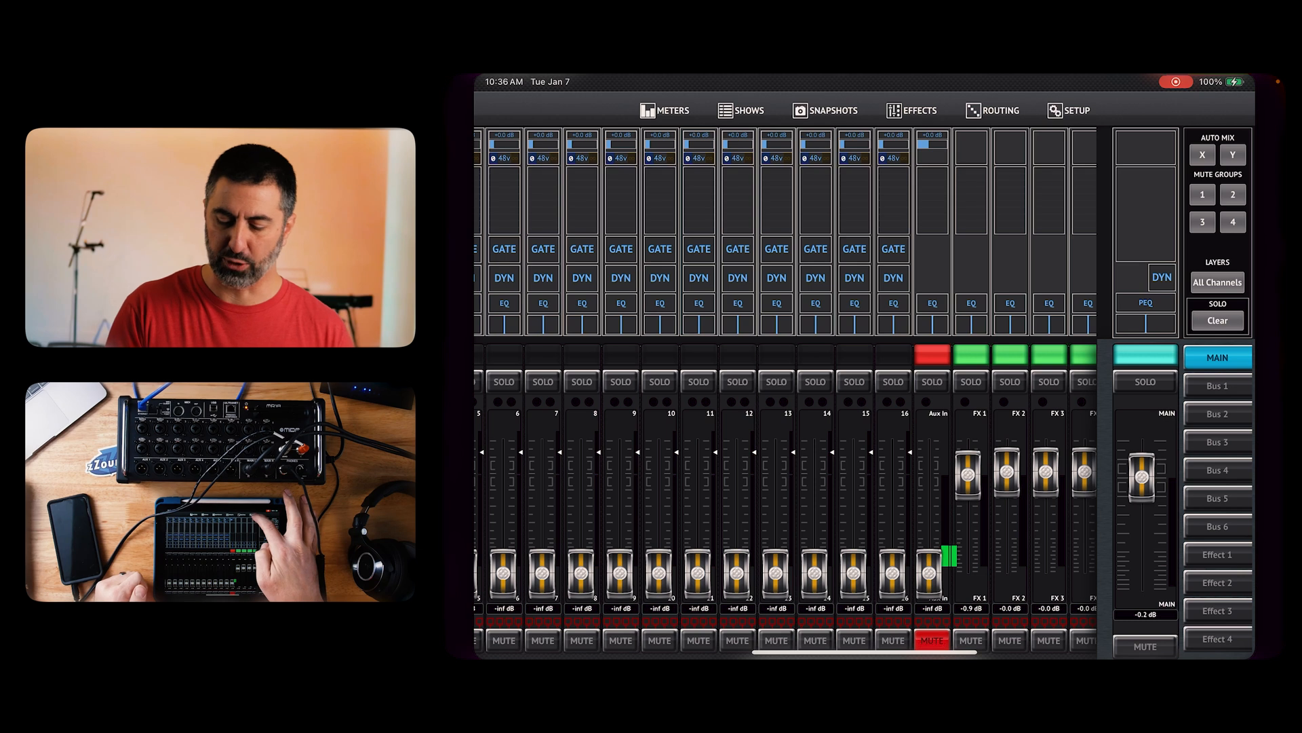
pyautogui.click(1077, 110)
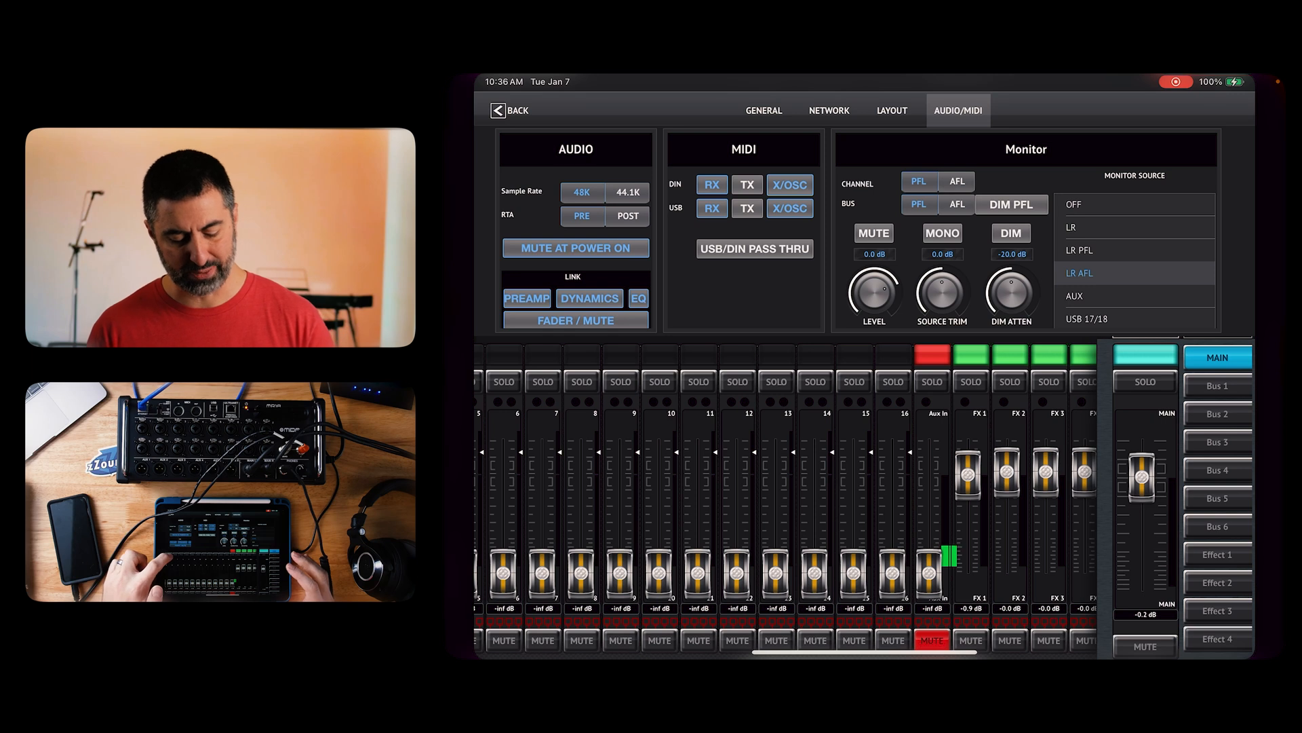
pyautogui.click(504, 381)
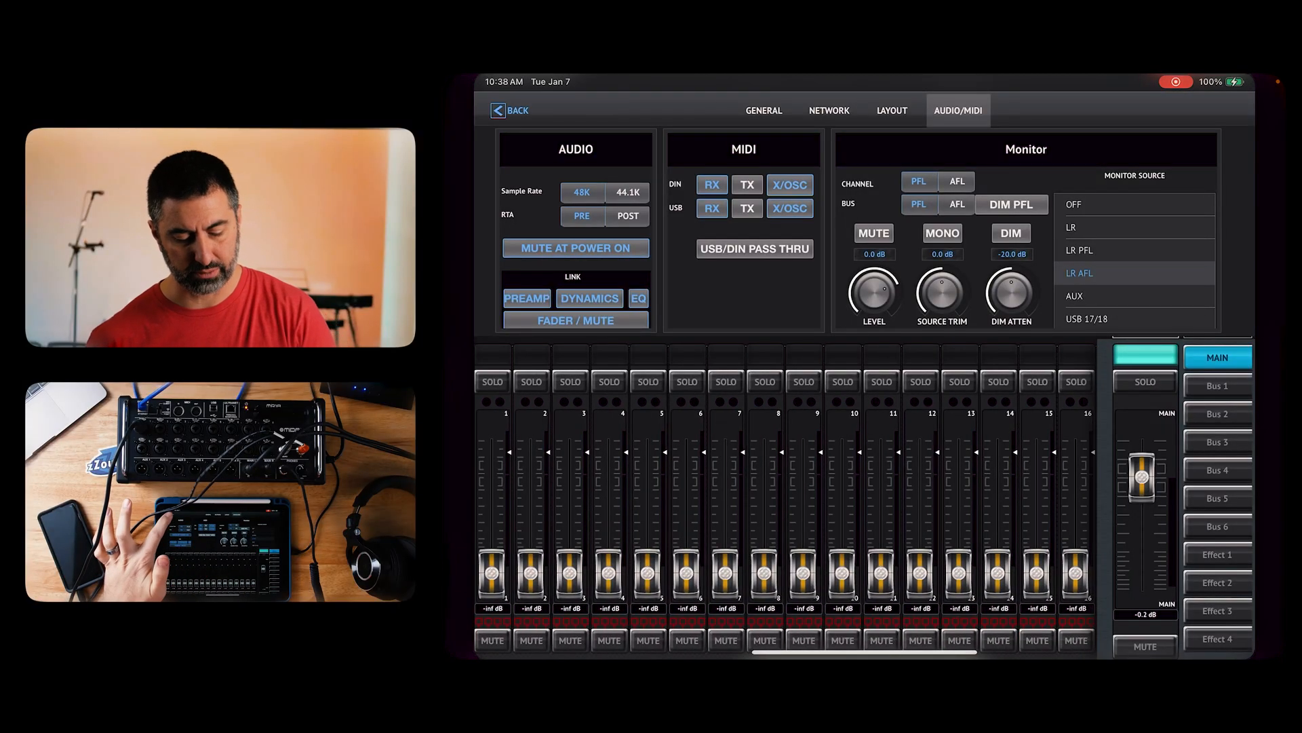
# Bring up channel 1's Input page showing 48V, mic gain at 0 dB and HPF off.
pyautogui.click(507, 110)
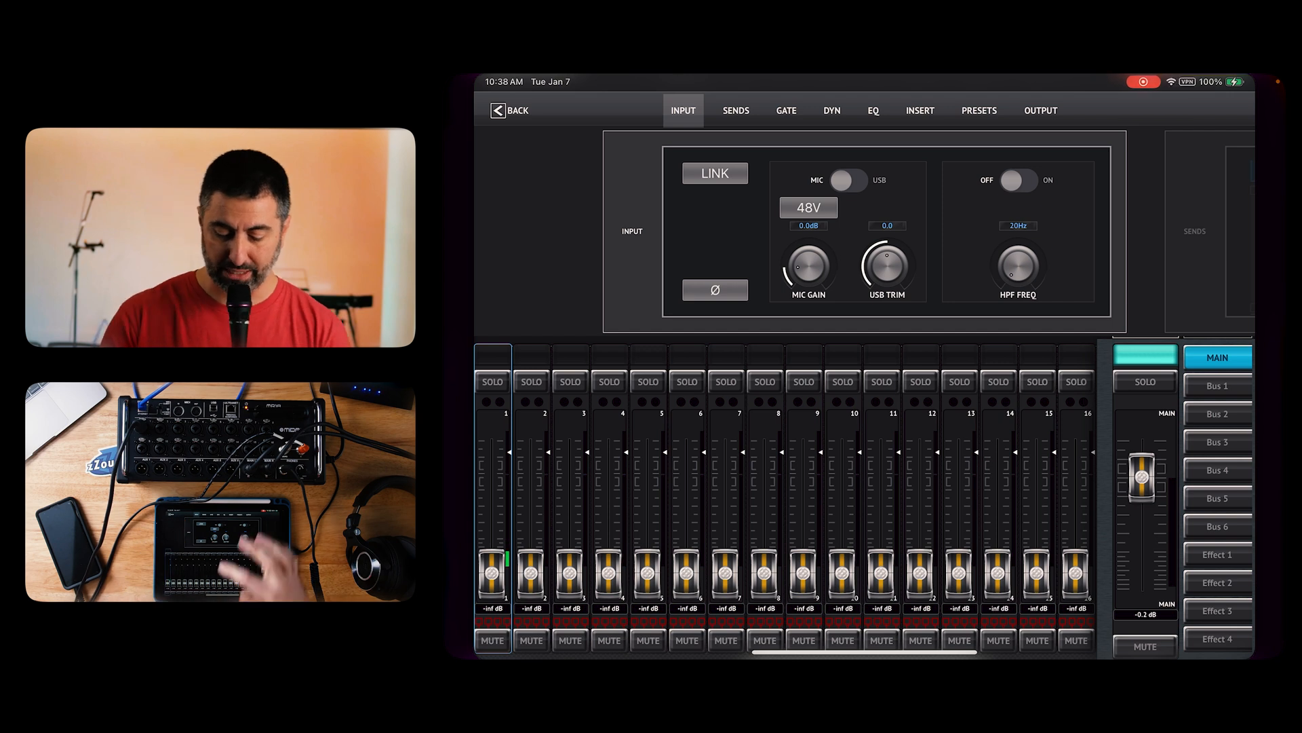
# Raise channel 1's mic gain, overshooting near 40 dB and settling around 30.5 dB.
pyautogui.moveTo(804, 266); pyautogui.dragTo(814, 250)
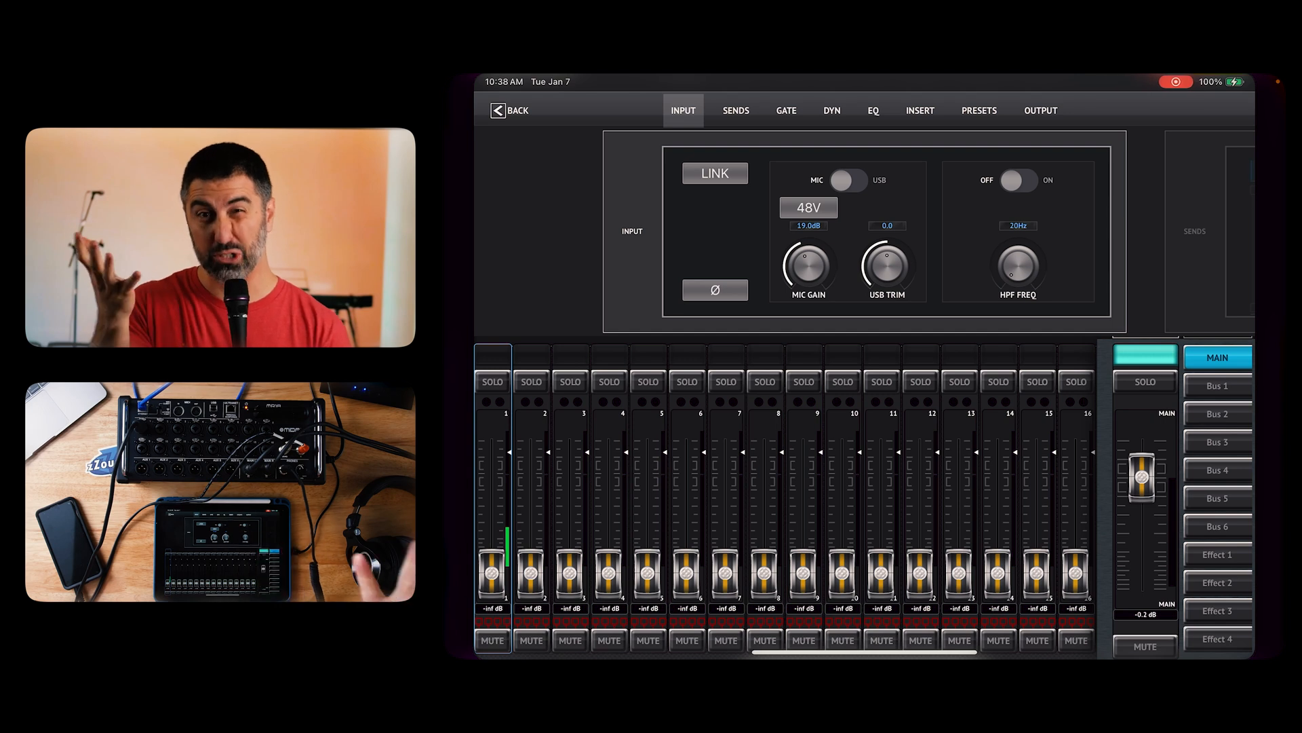
pyautogui.moveTo(804, 266); pyautogui.dragTo(818, 249)
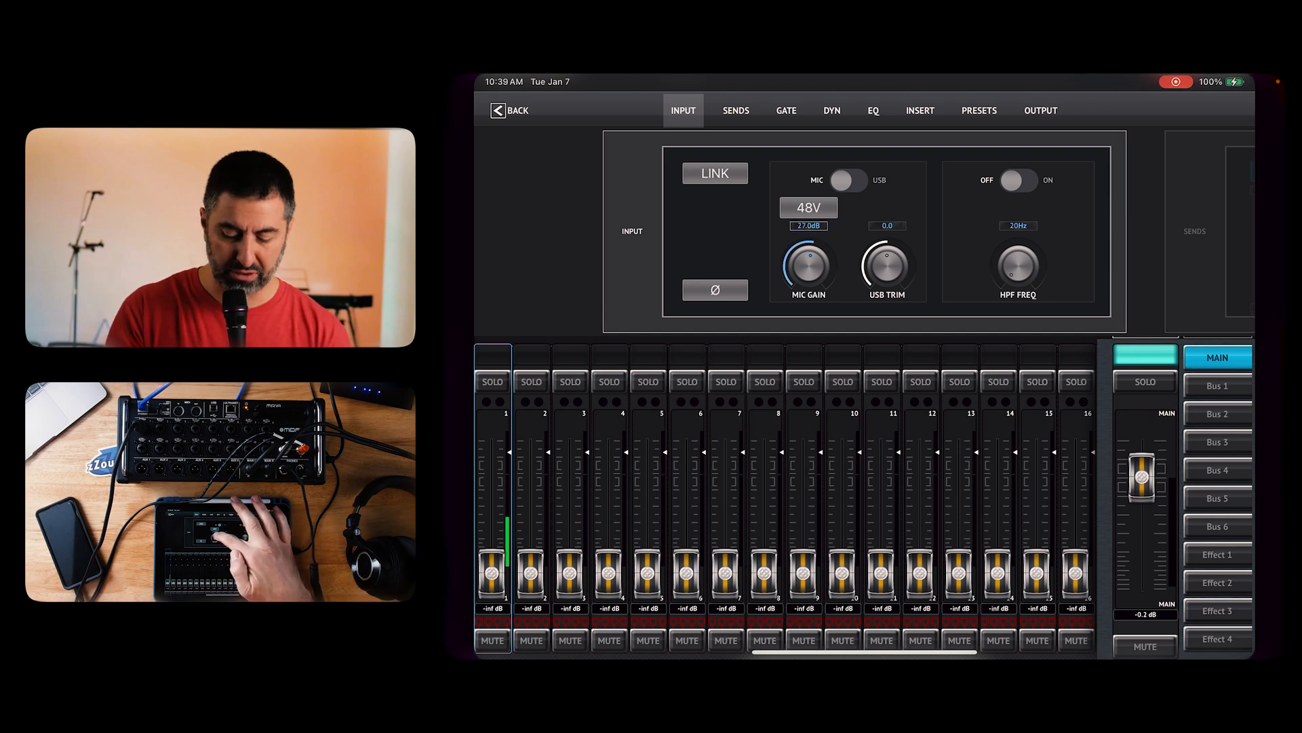
pyautogui.moveTo(806, 266); pyautogui.dragTo(818, 250)
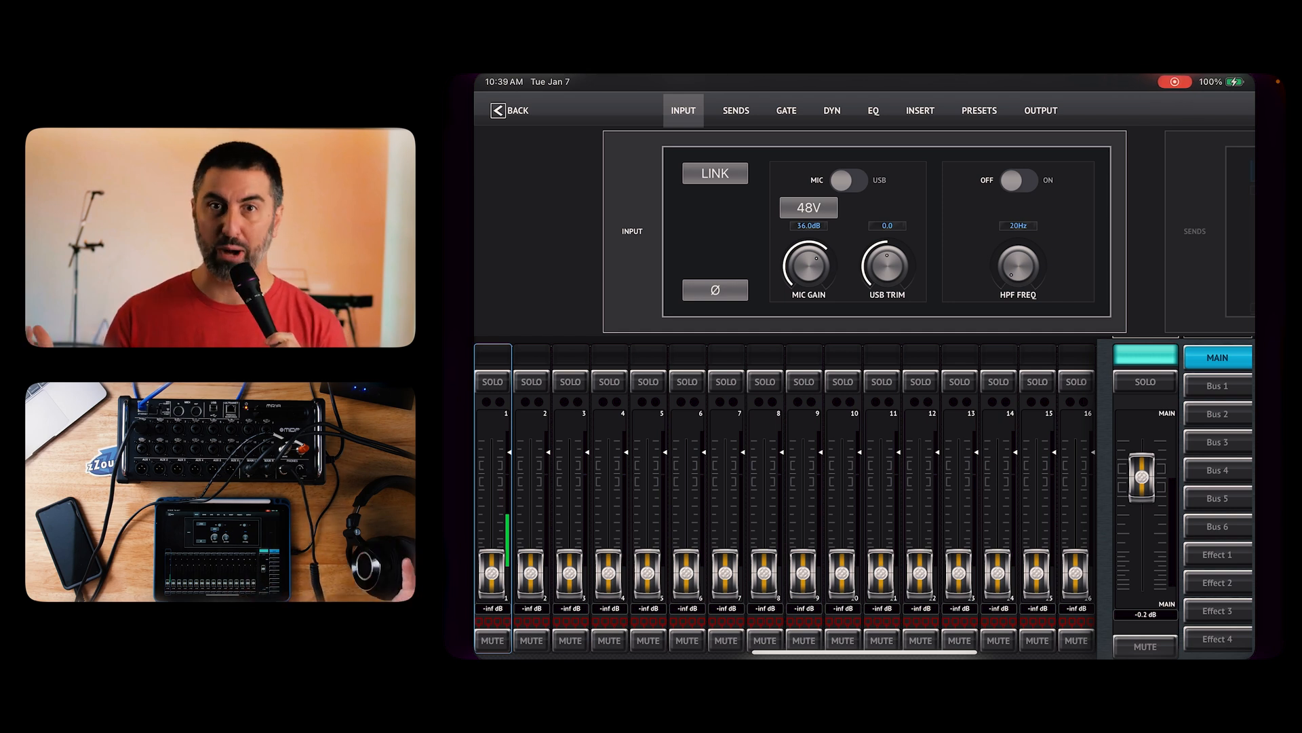
pyautogui.moveTo(805, 266); pyautogui.dragTo(818, 250)
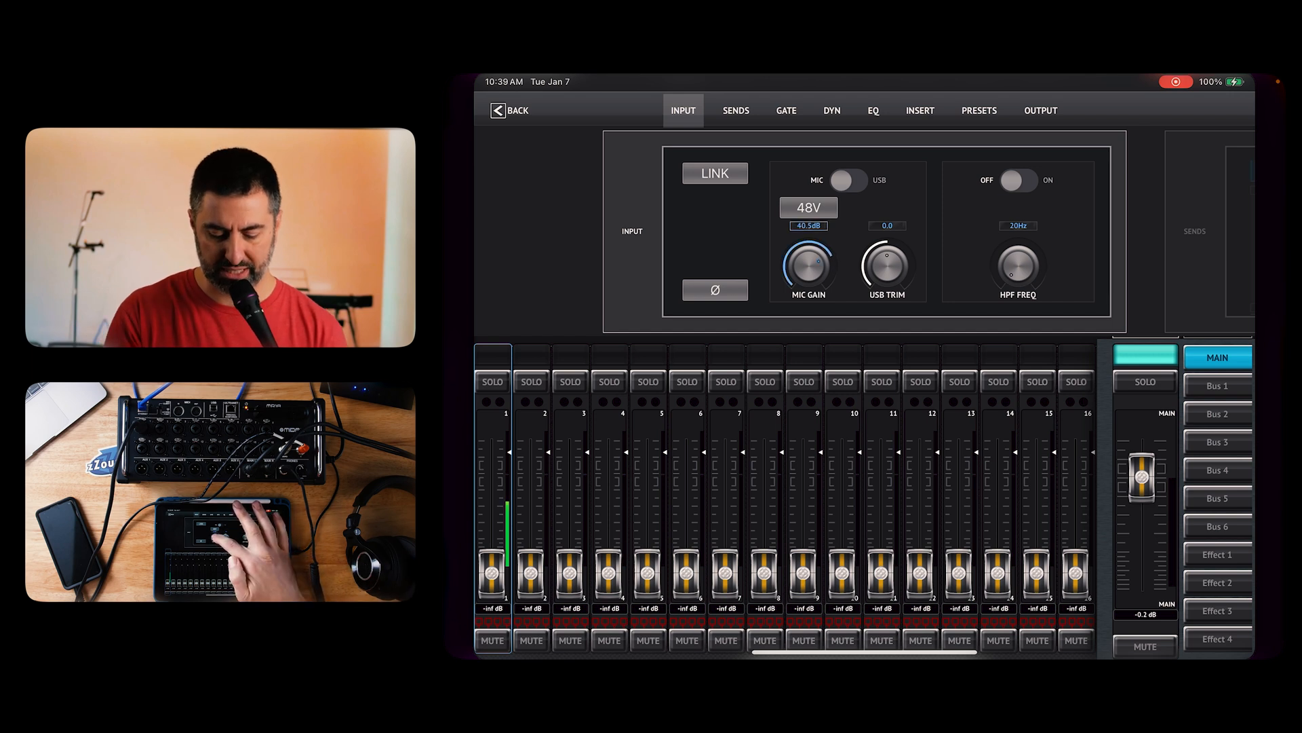
pyautogui.moveTo(804, 266); pyautogui.dragTo(822, 253)
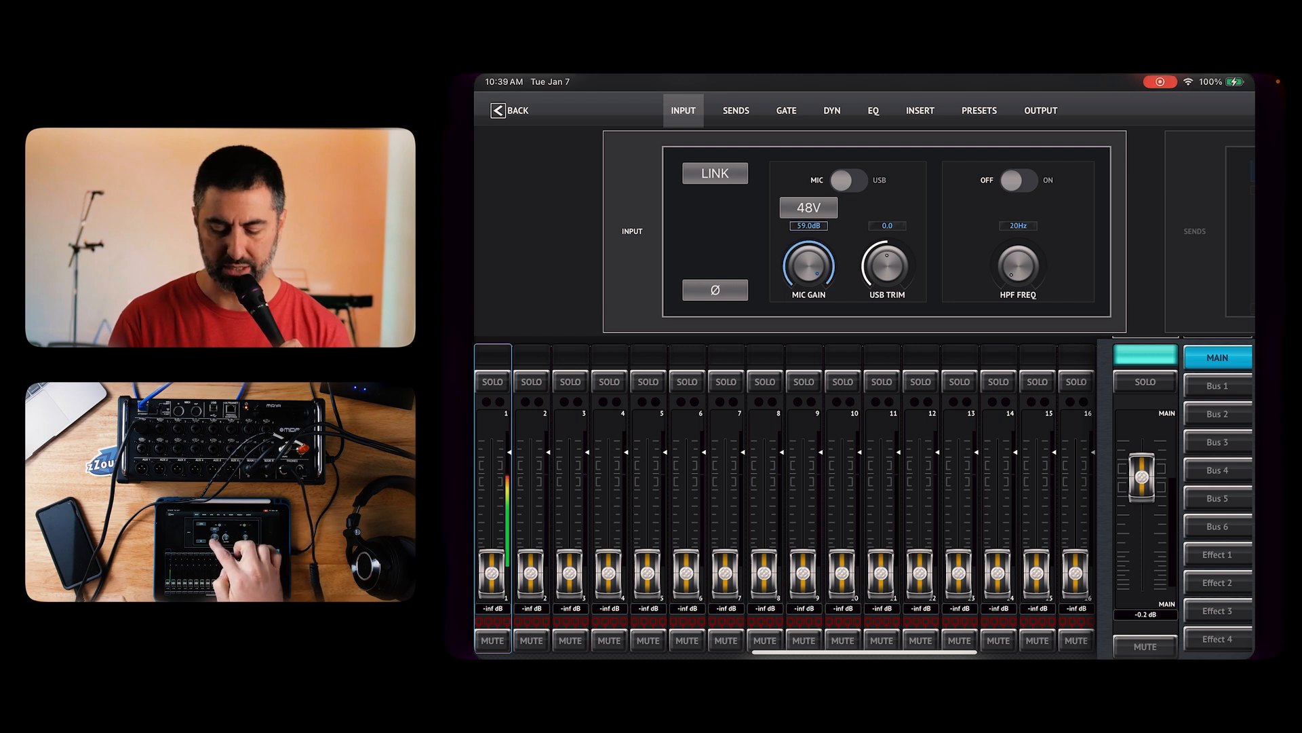
pyautogui.moveTo(804, 266); pyautogui.dragTo(804, 282)
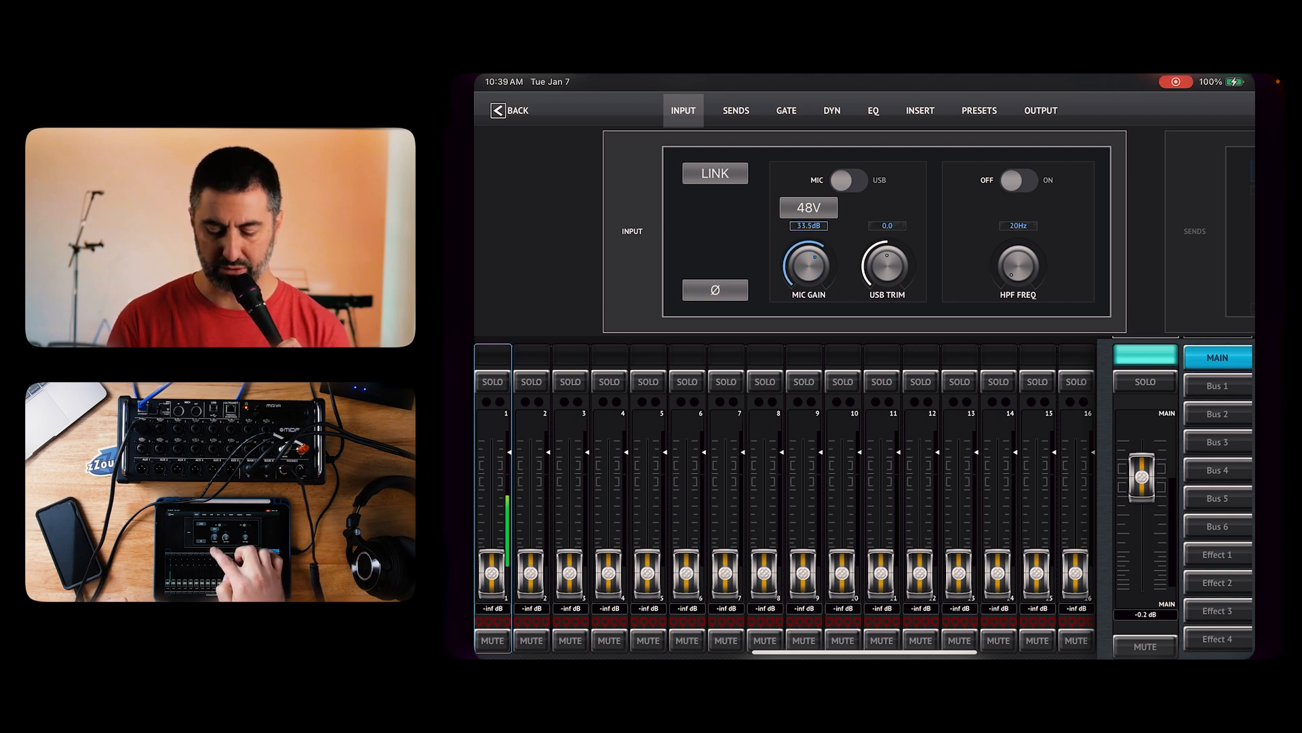
pyautogui.moveTo(804, 264); pyautogui.dragTo(814, 249)
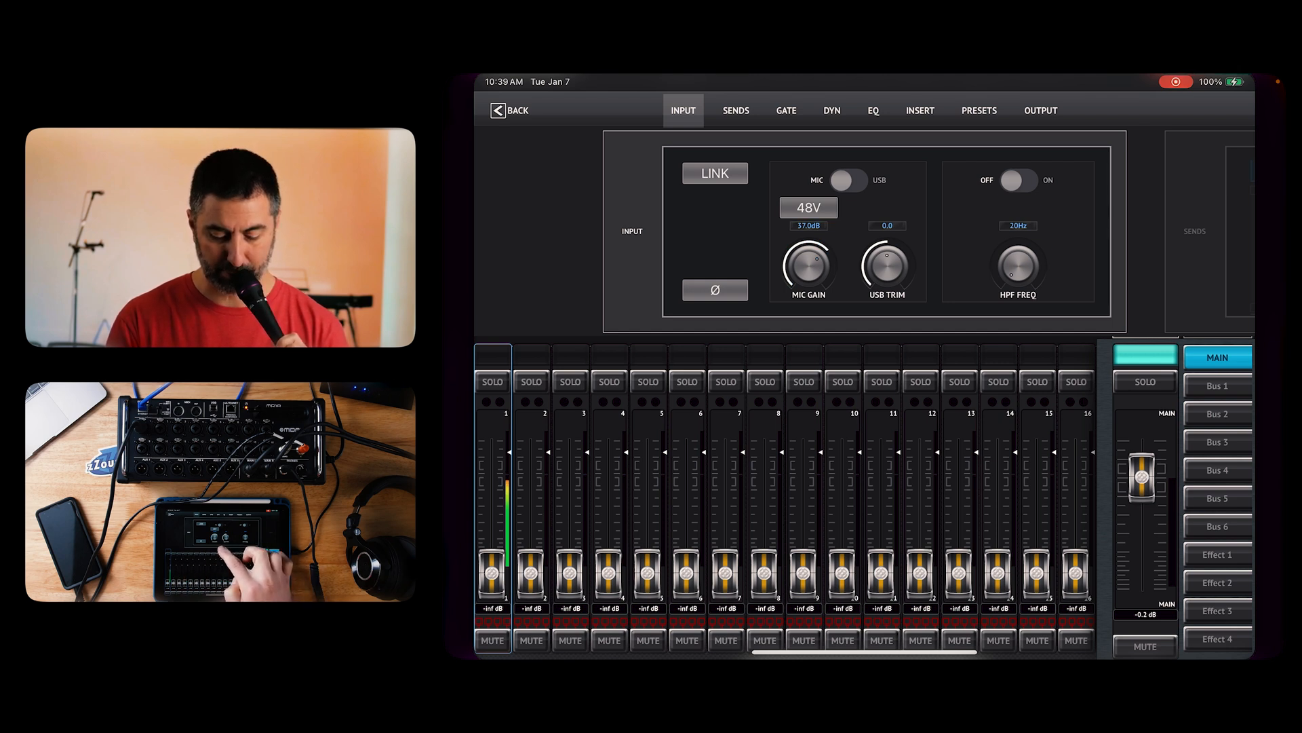
pyautogui.moveTo(805, 250); pyautogui.dragTo(794, 275)
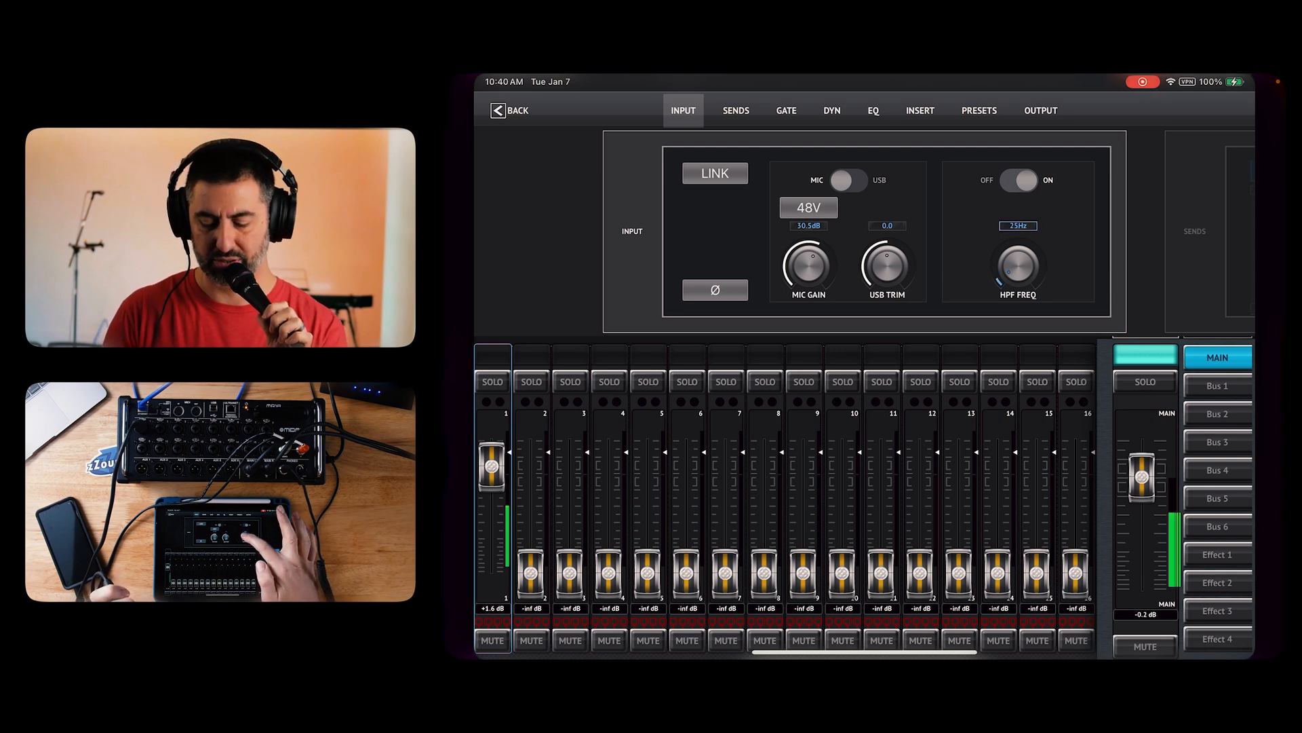
# Sweep channel 1's HPF frequency up past 155 Hz and back to roughly 117-120 Hz.
pyautogui.moveTo(1017, 249); pyautogui.dragTo(1030, 242)
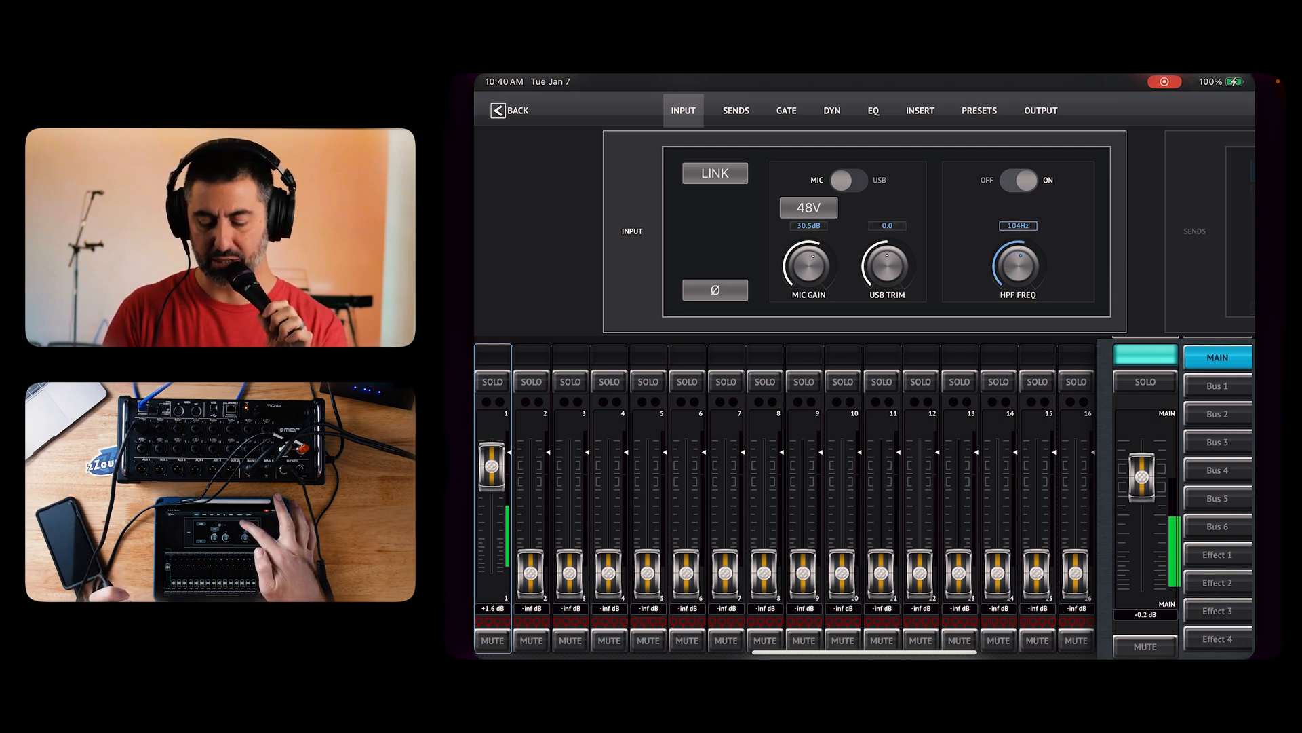
pyautogui.moveTo(1018, 249); pyautogui.dragTo(1029, 245)
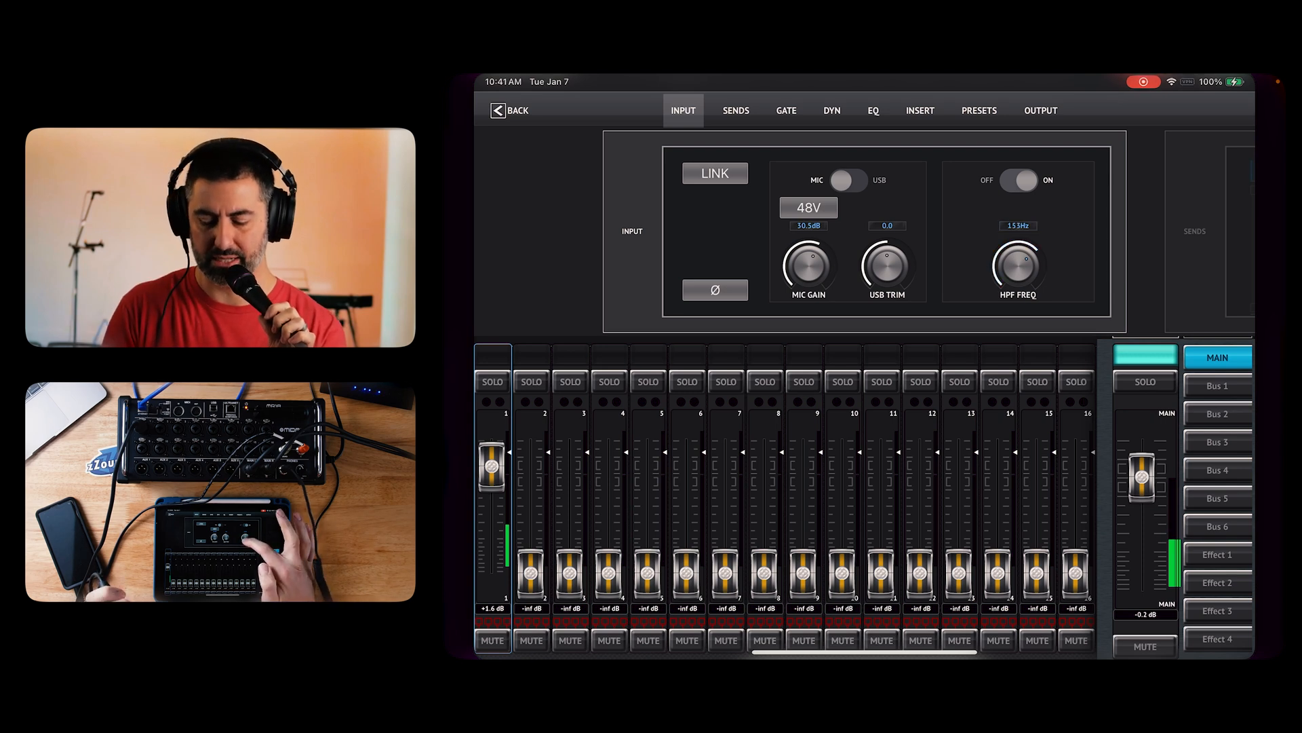
pyautogui.moveTo(1019, 258); pyautogui.dragTo(1030, 250)
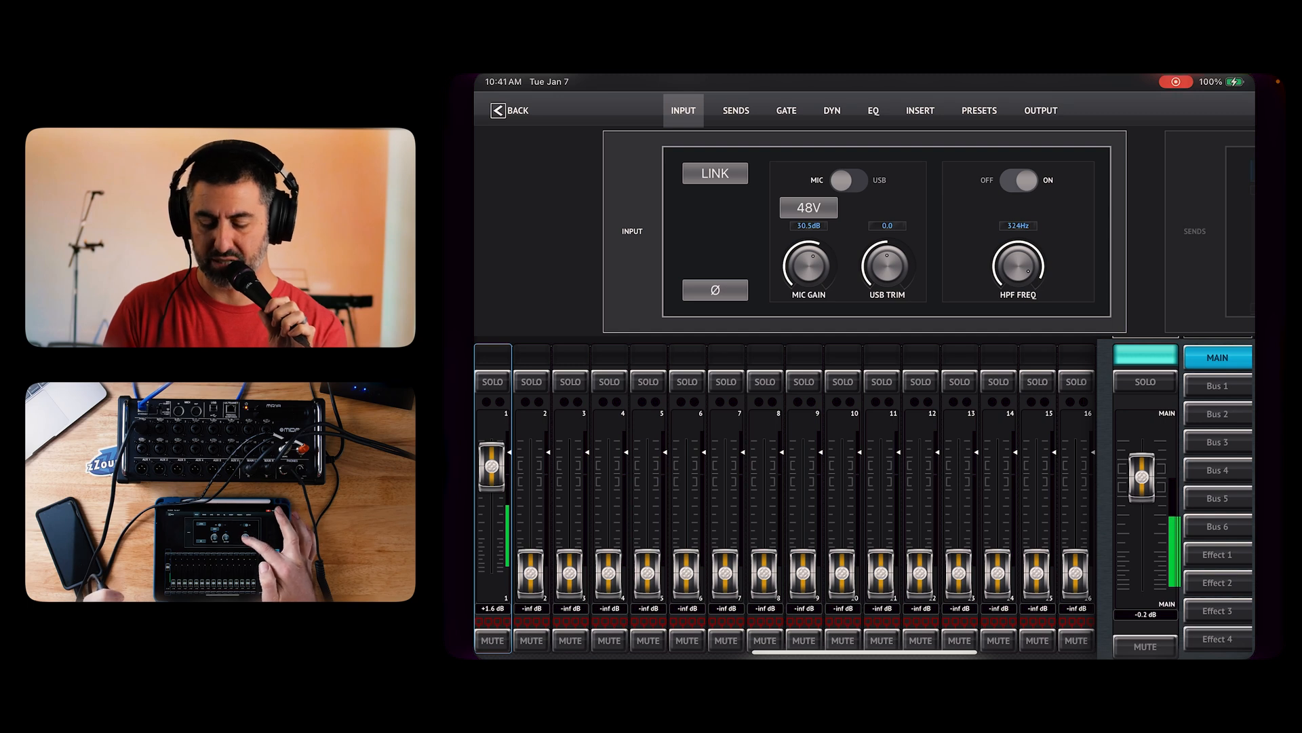
pyautogui.moveTo(1017, 249); pyautogui.dragTo(1017, 283)
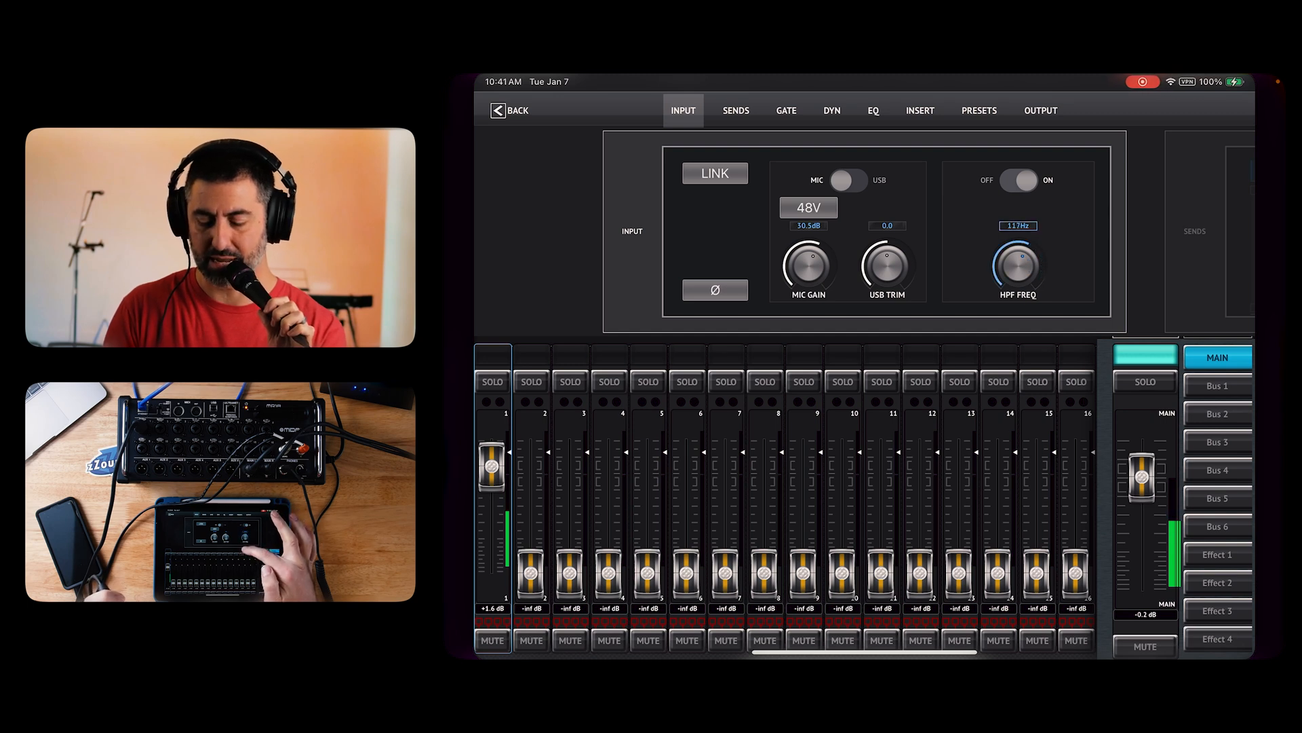
pyautogui.moveTo(1017, 266); pyautogui.dragTo(1030, 249)
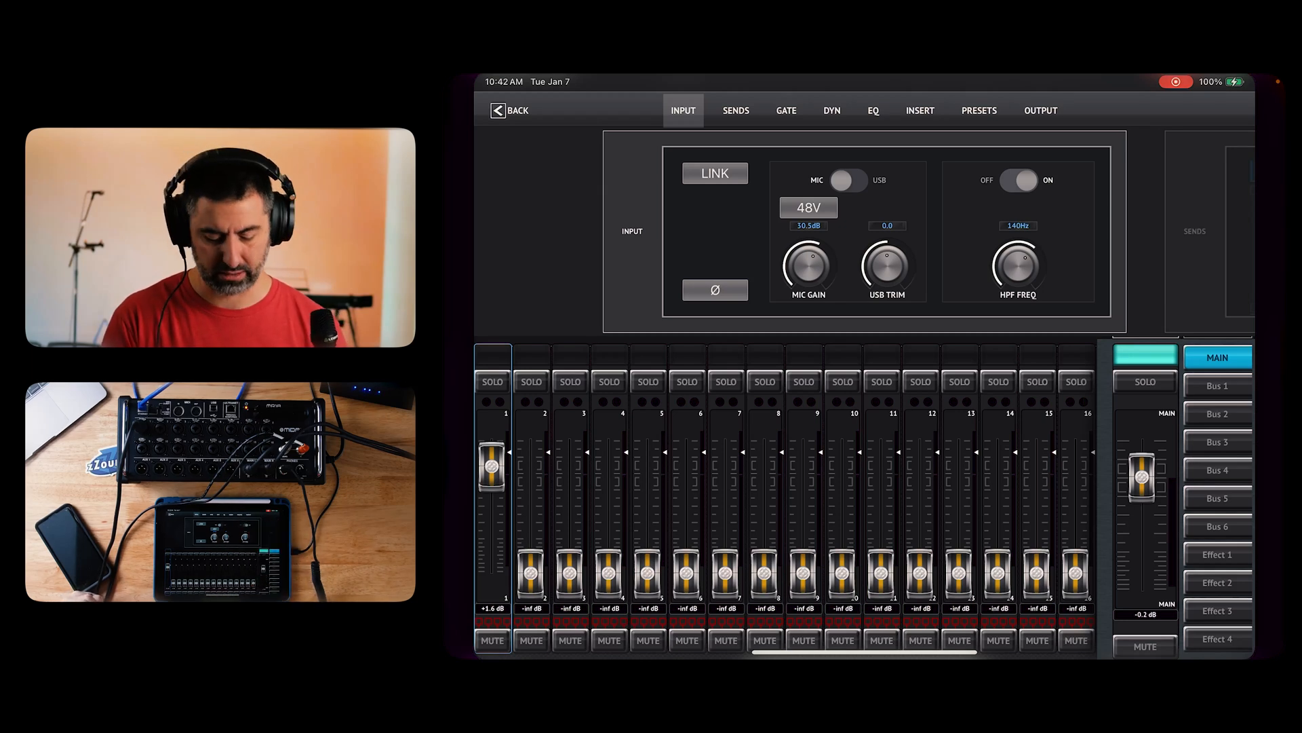
pyautogui.click(492, 641)
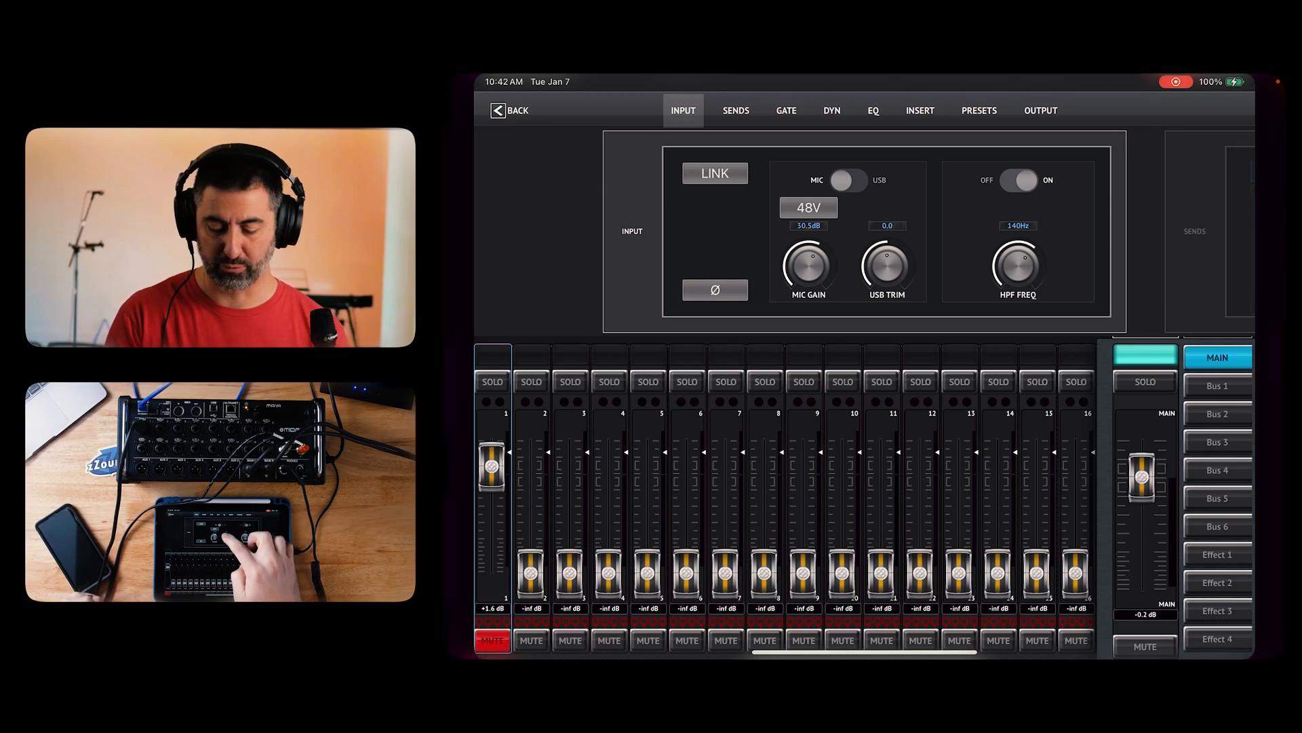
pyautogui.click(809, 206)
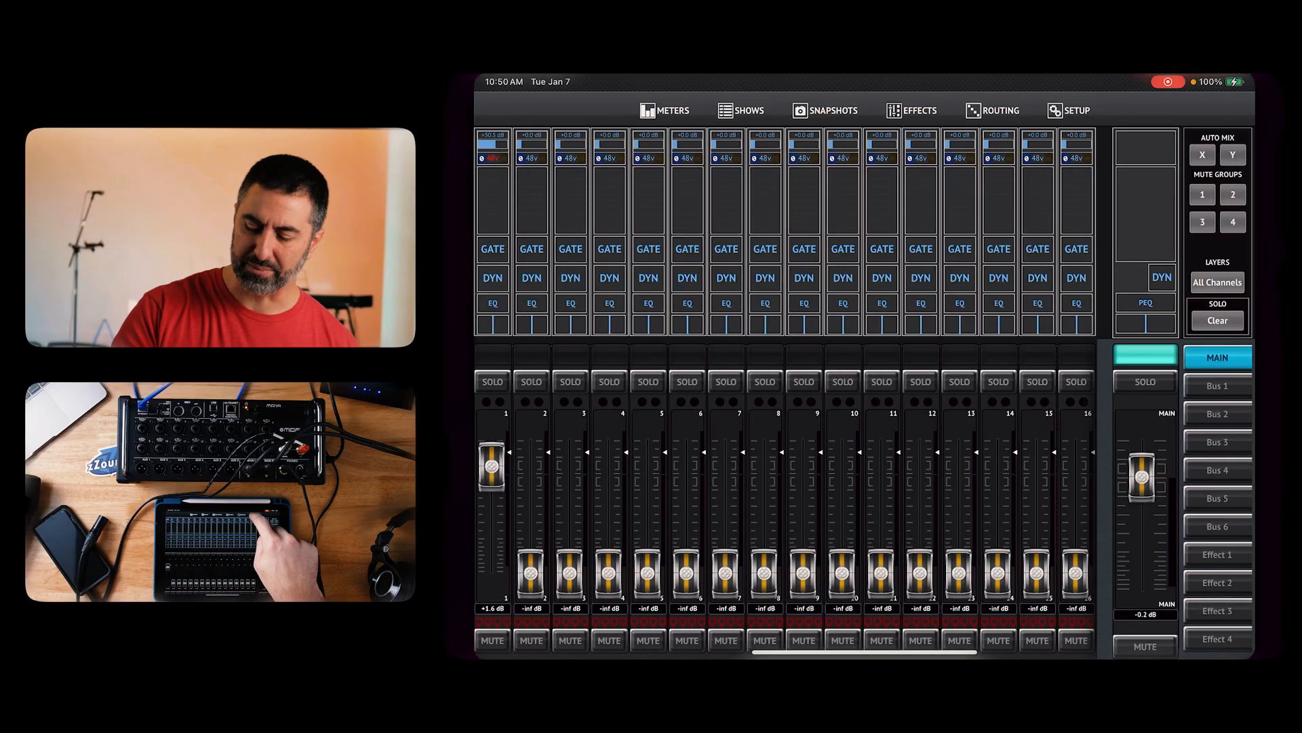
# Set the mute option to DCA Groups in Setup, then move on to the Network page.
pyautogui.click(1078, 110)
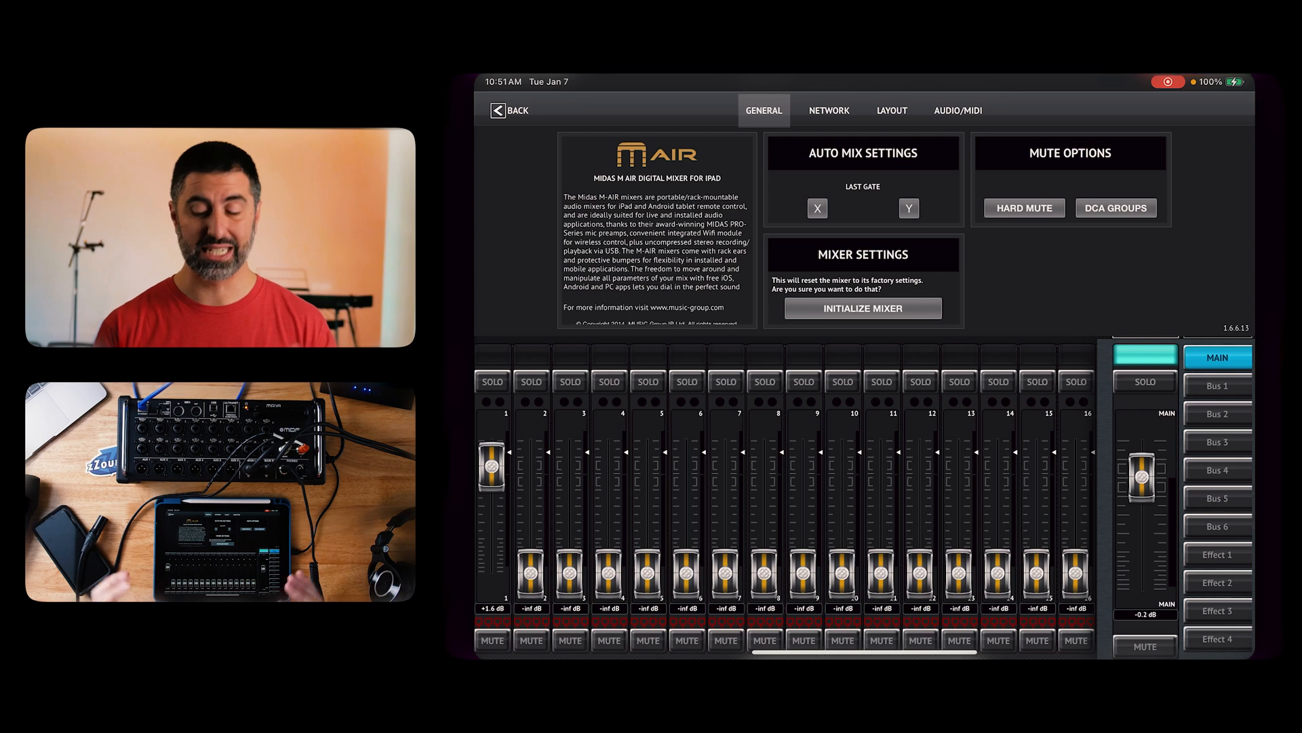
pyautogui.click(1115, 207)
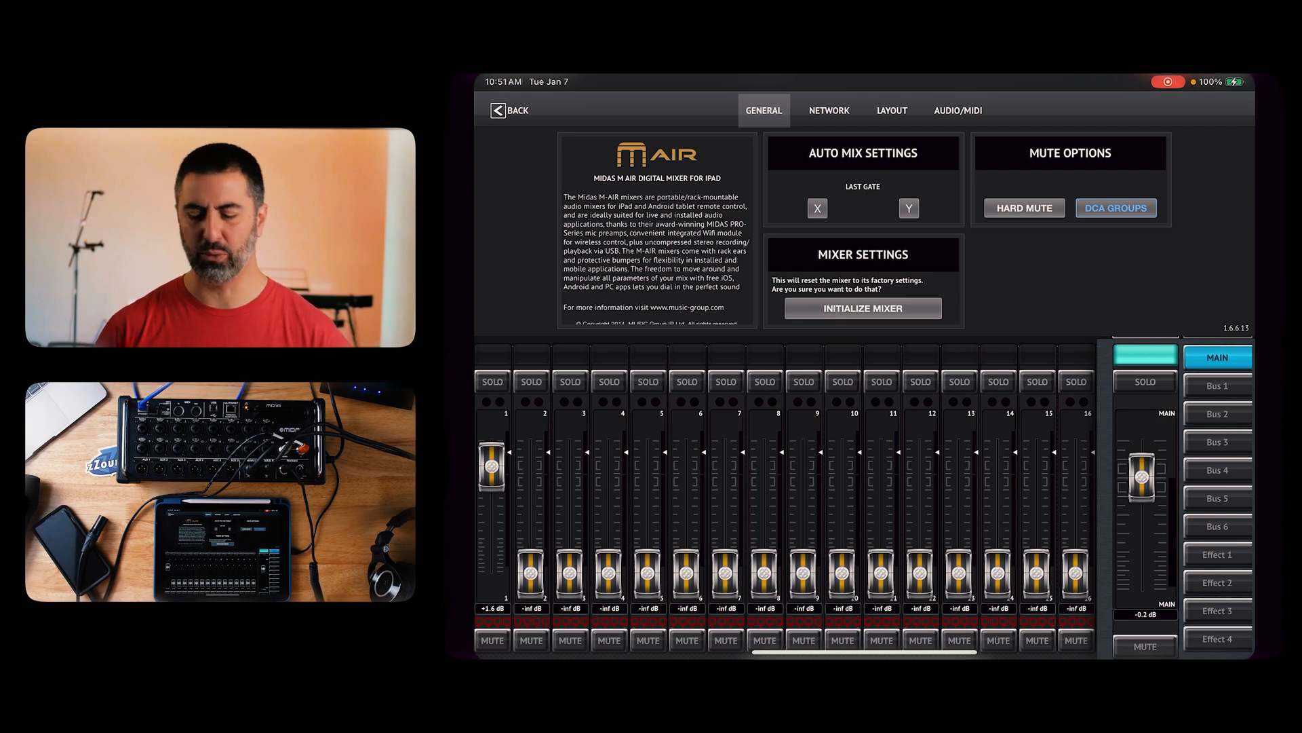
pyautogui.click(829, 110)
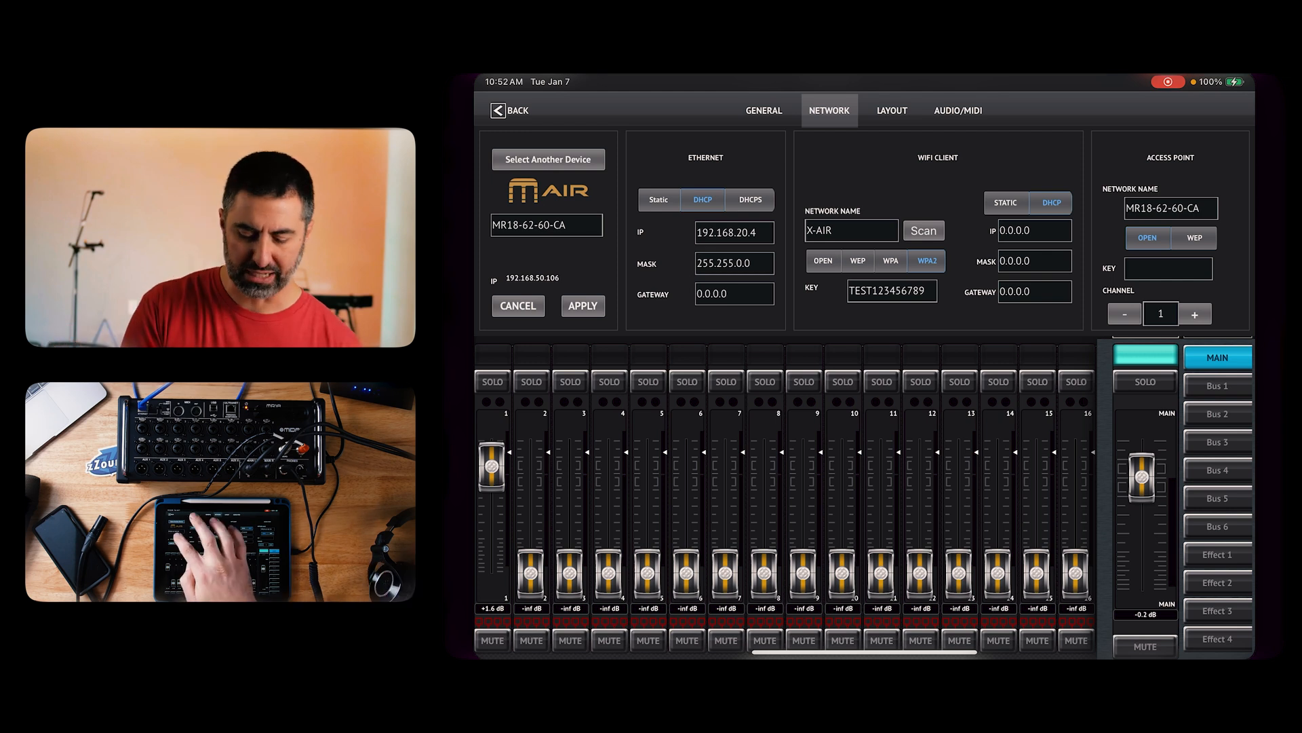
# Start editing the mixer's device name, then switch to the Layout page.
pyautogui.click(546, 225)
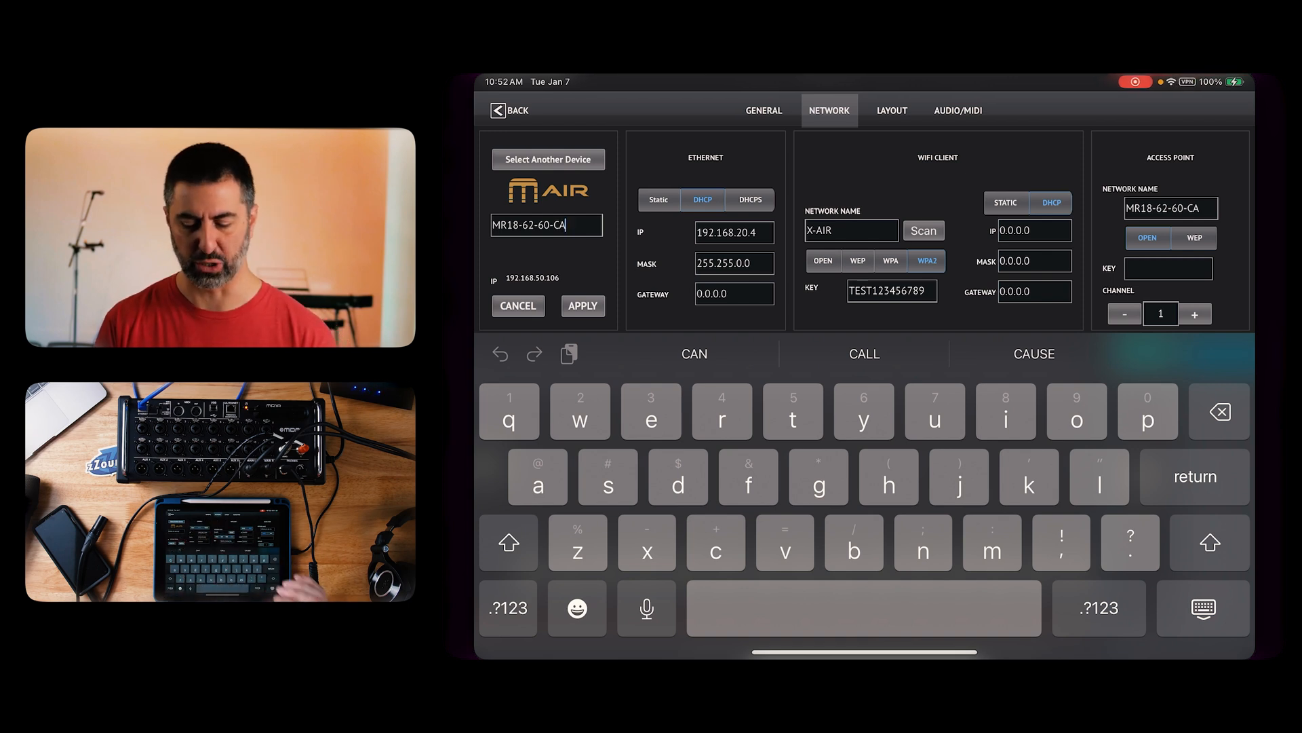
pyautogui.click(892, 110)
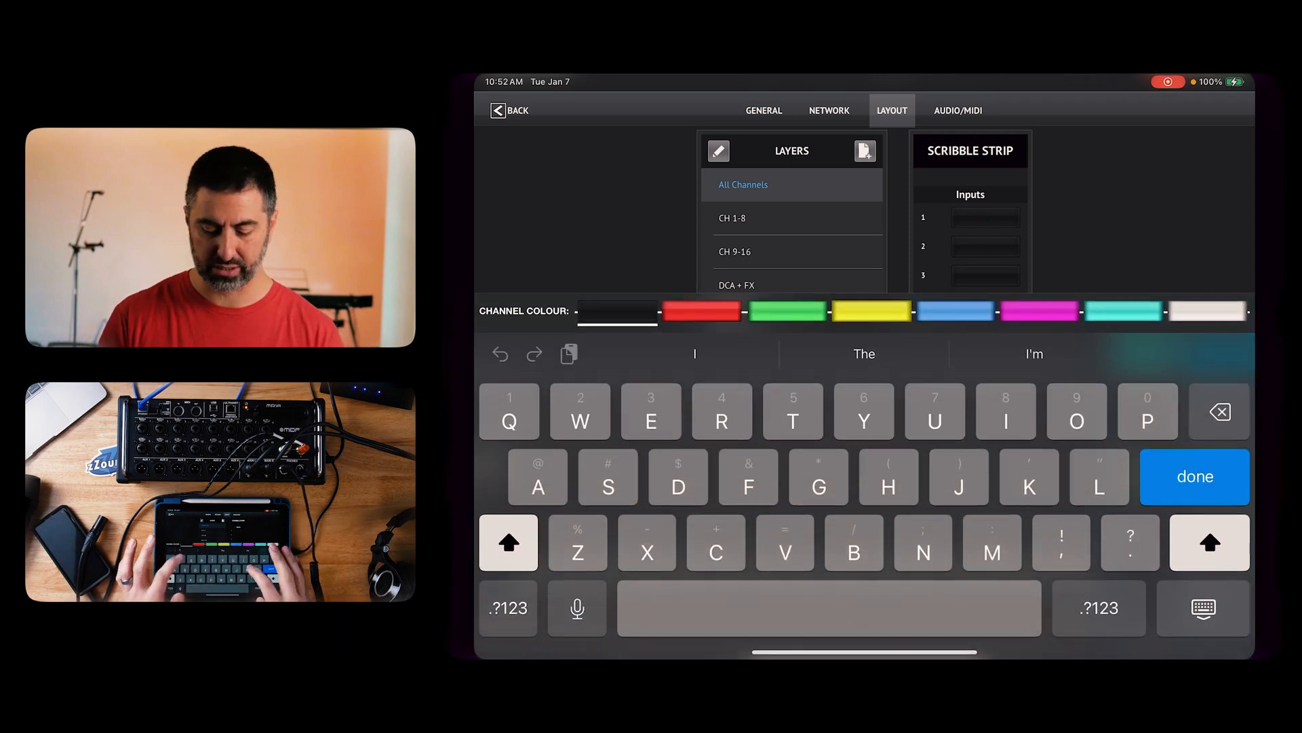
# Name input 1 'Kick' with a red scribble strip and finish the entry.
pyautogui.write('Kick')
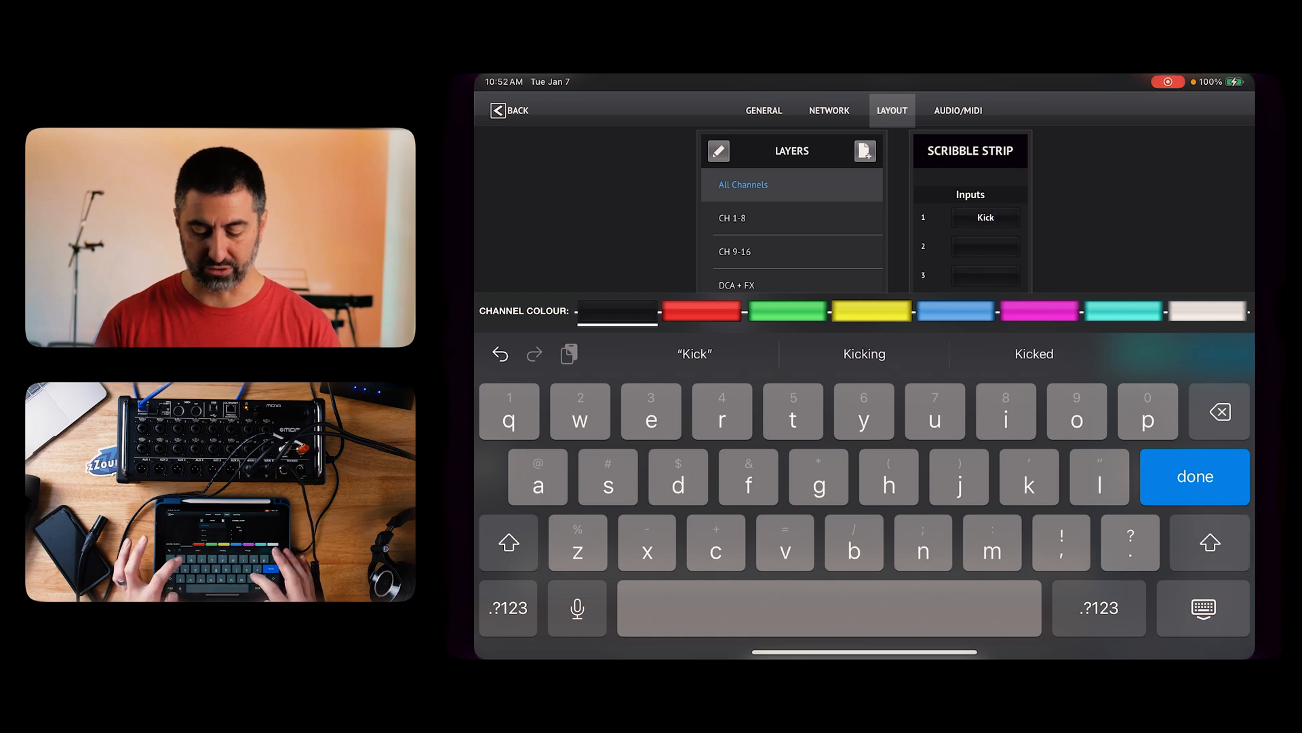
pyautogui.click(702, 312)
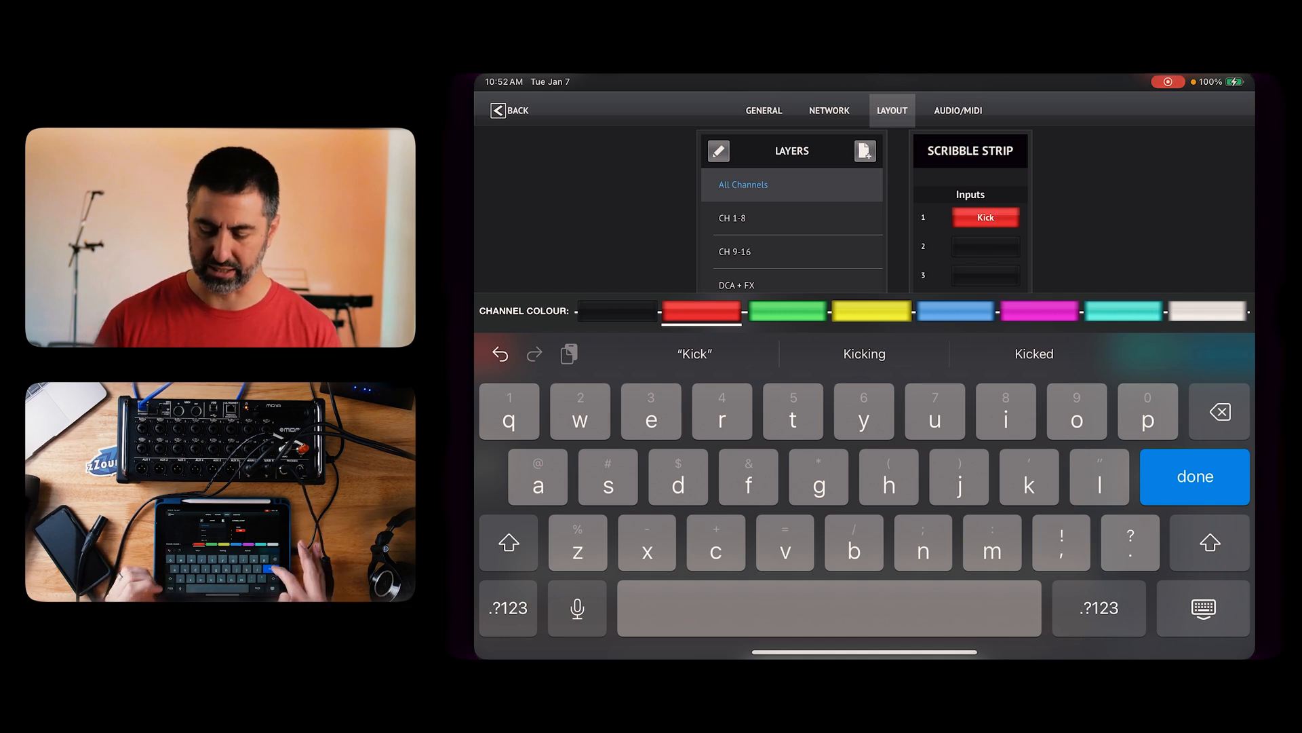
pyautogui.click(1195, 476)
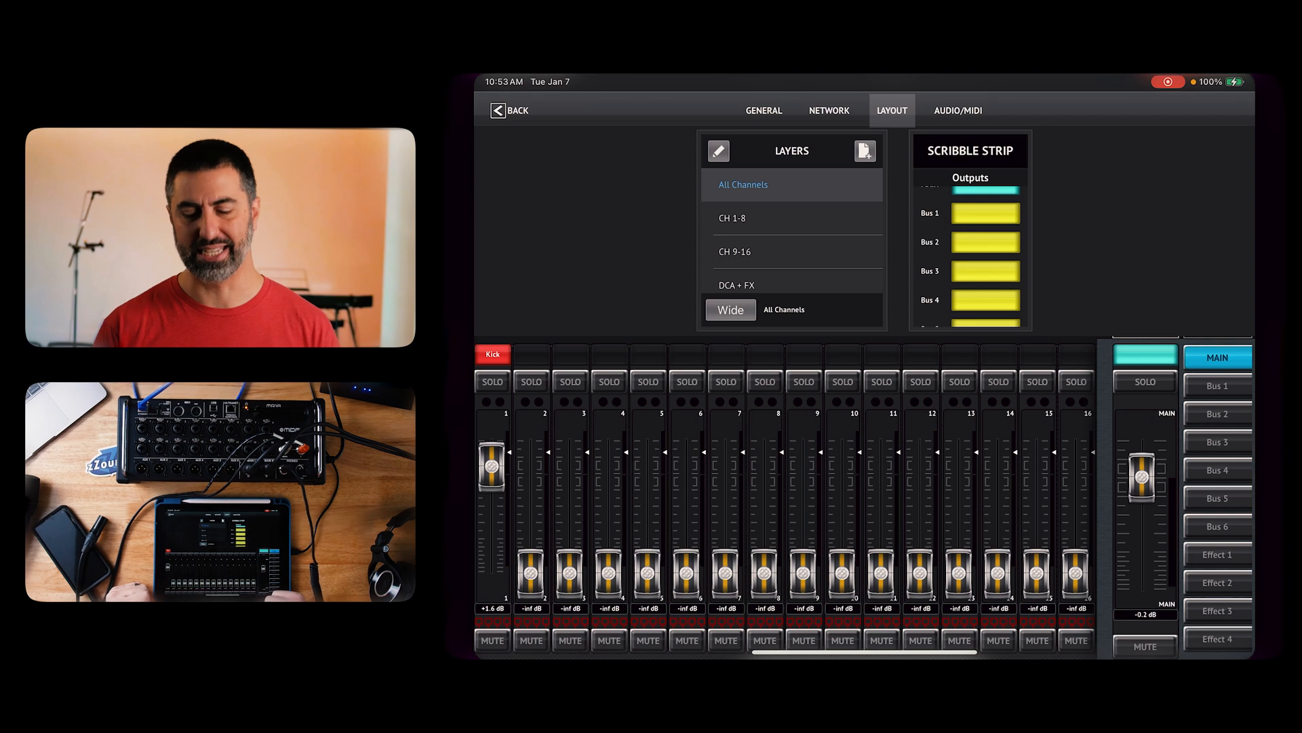
# Switch to the DCA + FX layer and bring up the Shows page listing Ascribe and MyShow.
pyautogui.scroll(-3)
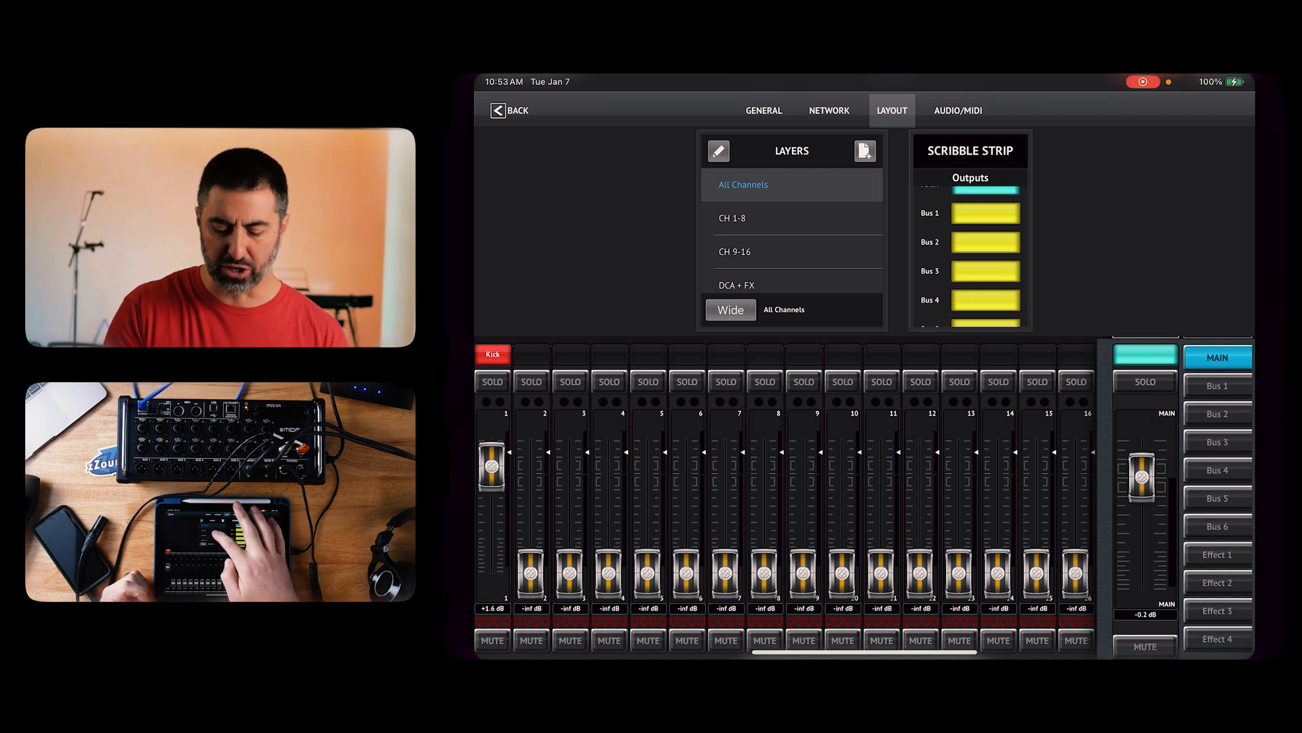
pyautogui.click(733, 217)
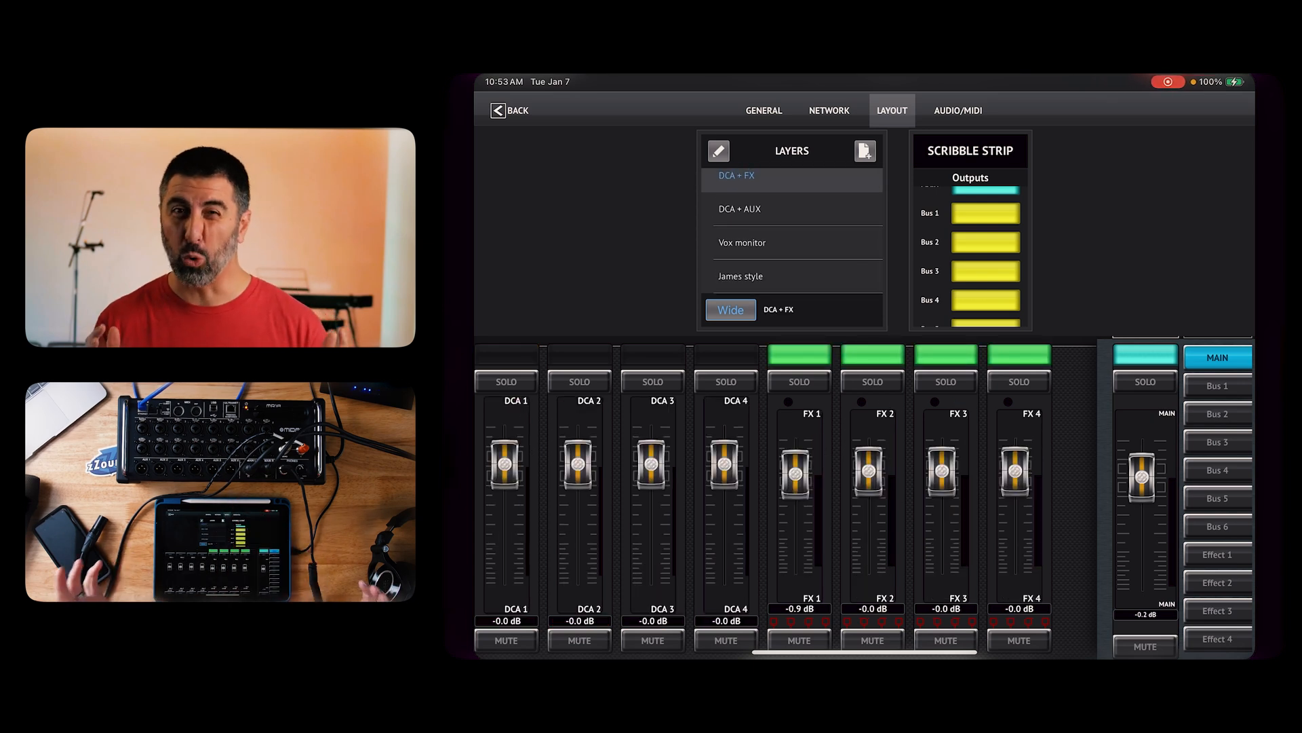
pyautogui.click(776, 241)
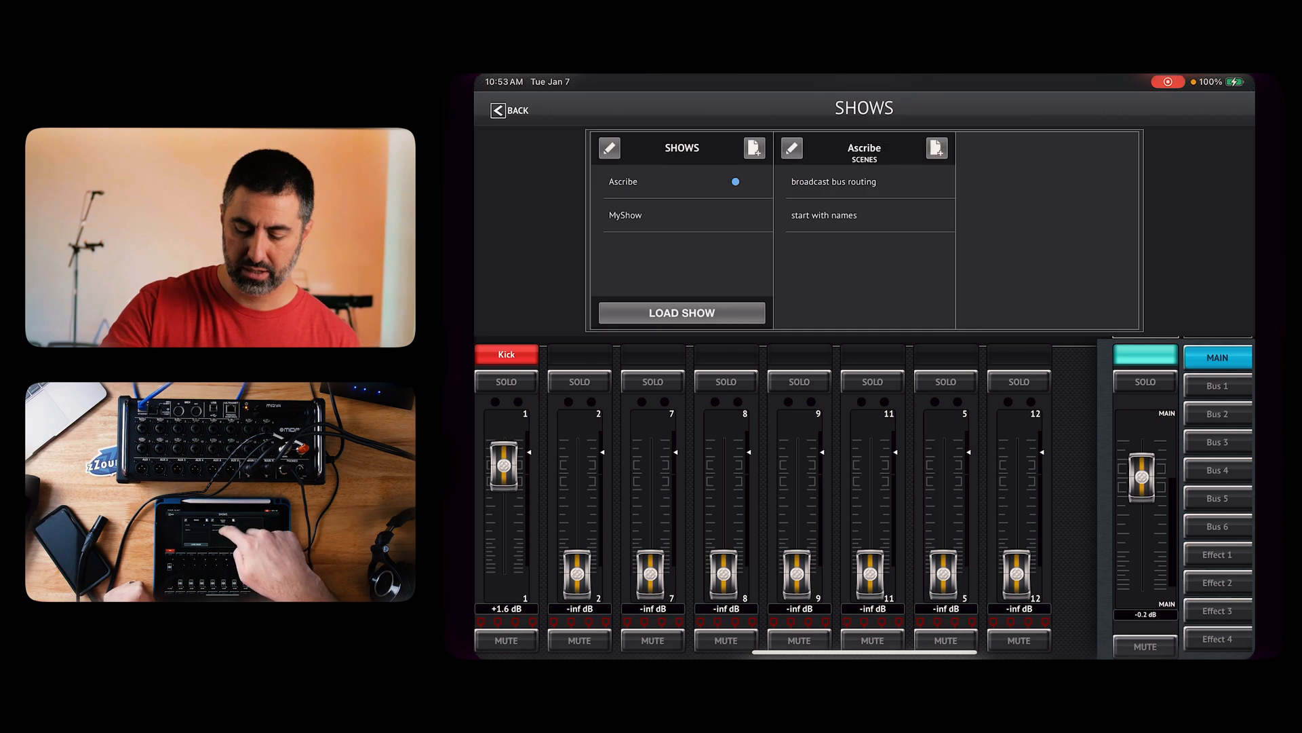
# Load the Ascribe show to populate the eight input strips, Kick to Keys Vox, with names and colours.
pyautogui.click(825, 215)
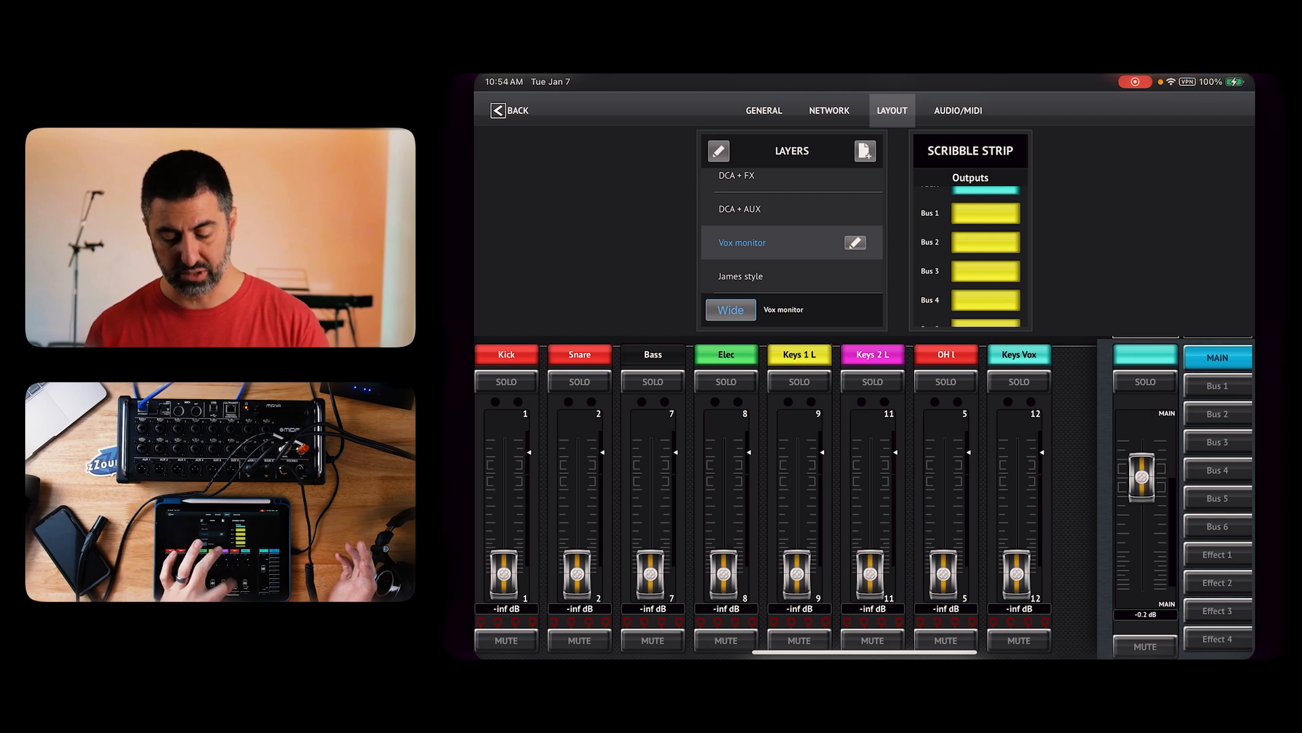
# Nudge the OH L fader level and scroll the Vox monitor layer to reach Vox 1–3 and Crowd.
pyautogui.moveTo(944, 578); pyautogui.dragTo(944, 490)
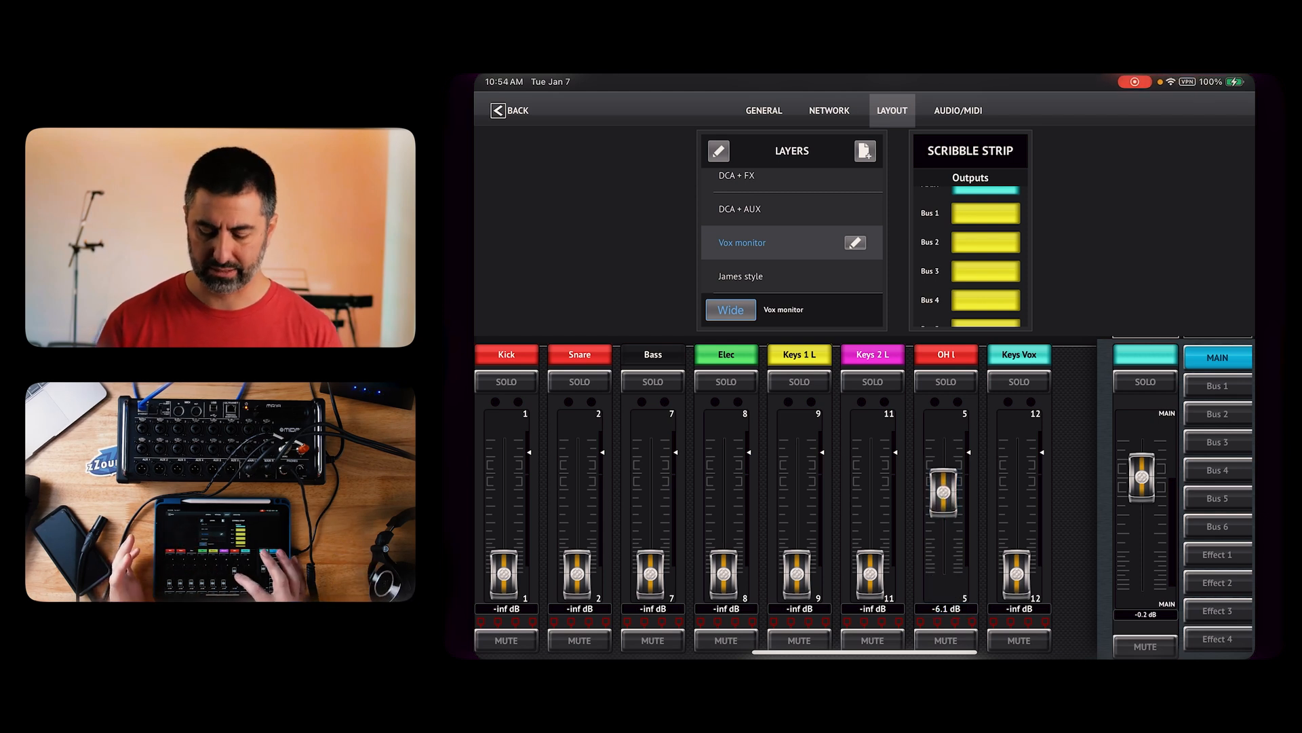
pyautogui.moveTo(944, 491); pyautogui.dragTo(944, 502)
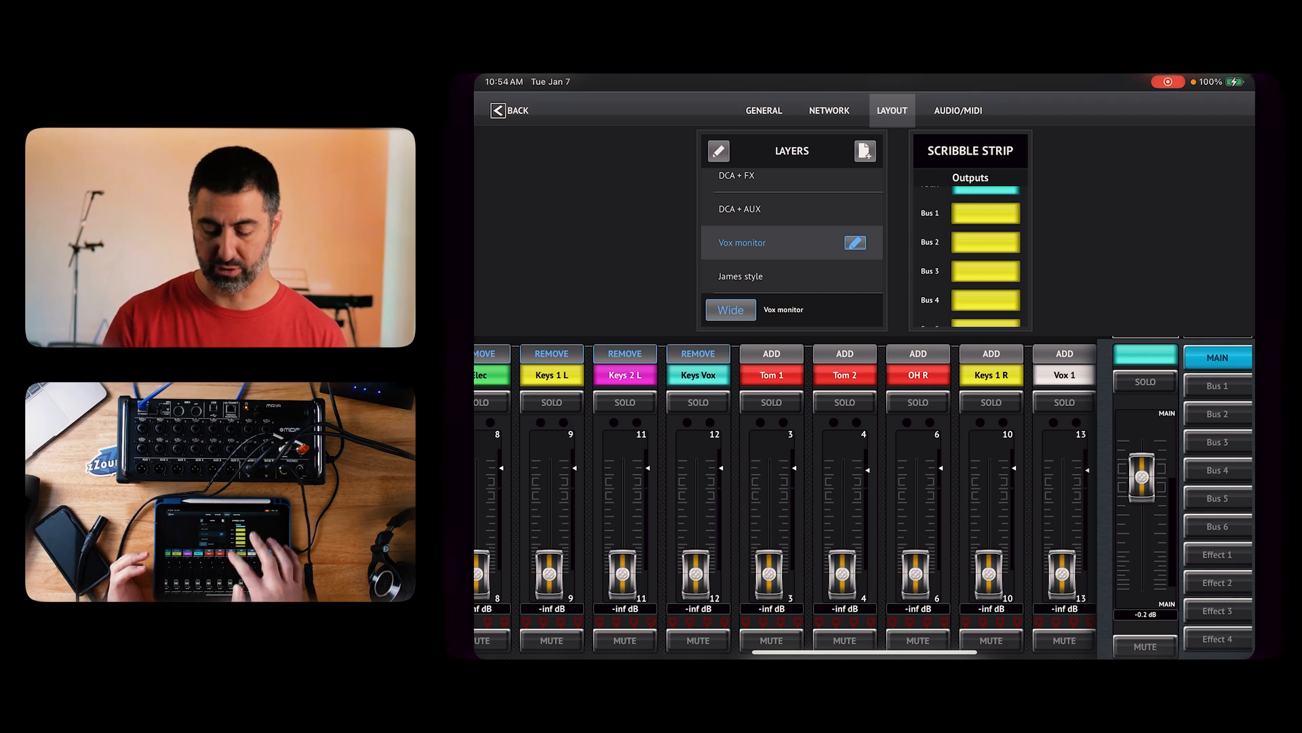
pyautogui.hscroll(3)
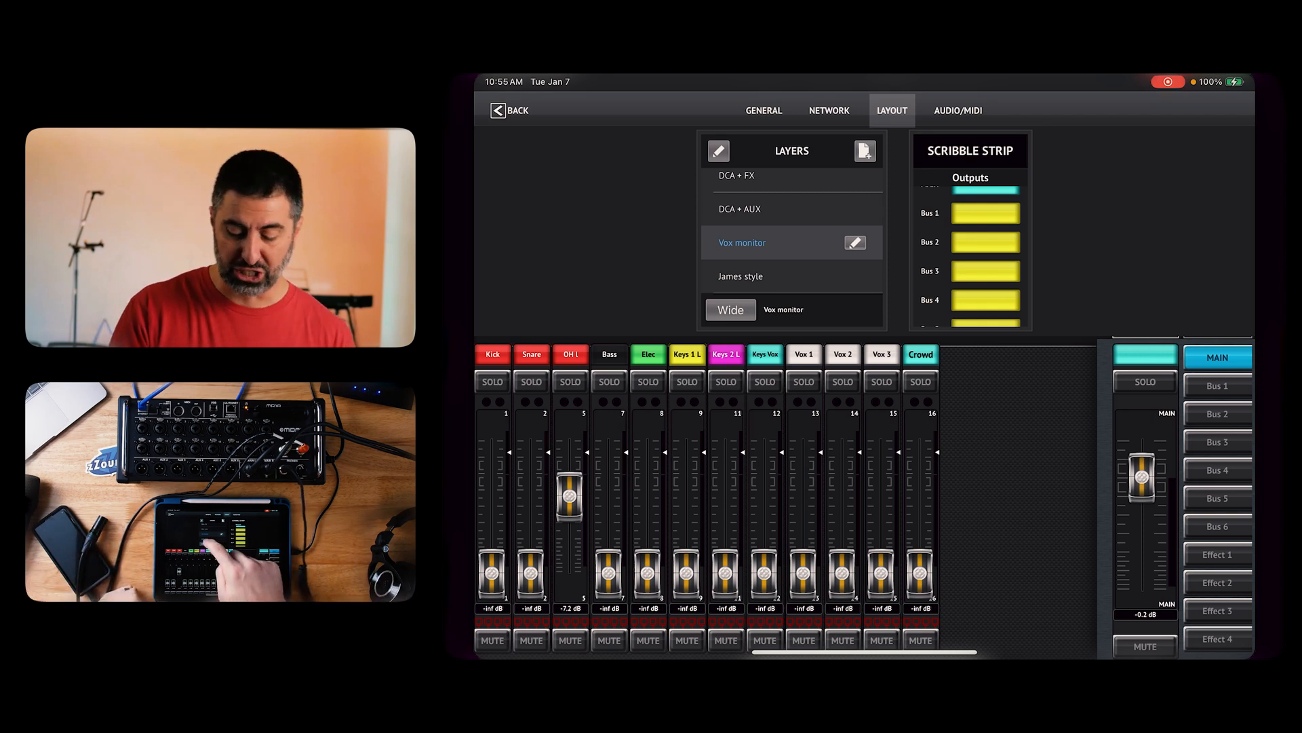
# Switch to the James style layer and leave DCA 1 at -1.3 dB after nudging it up and down.
pyautogui.click(741, 277)
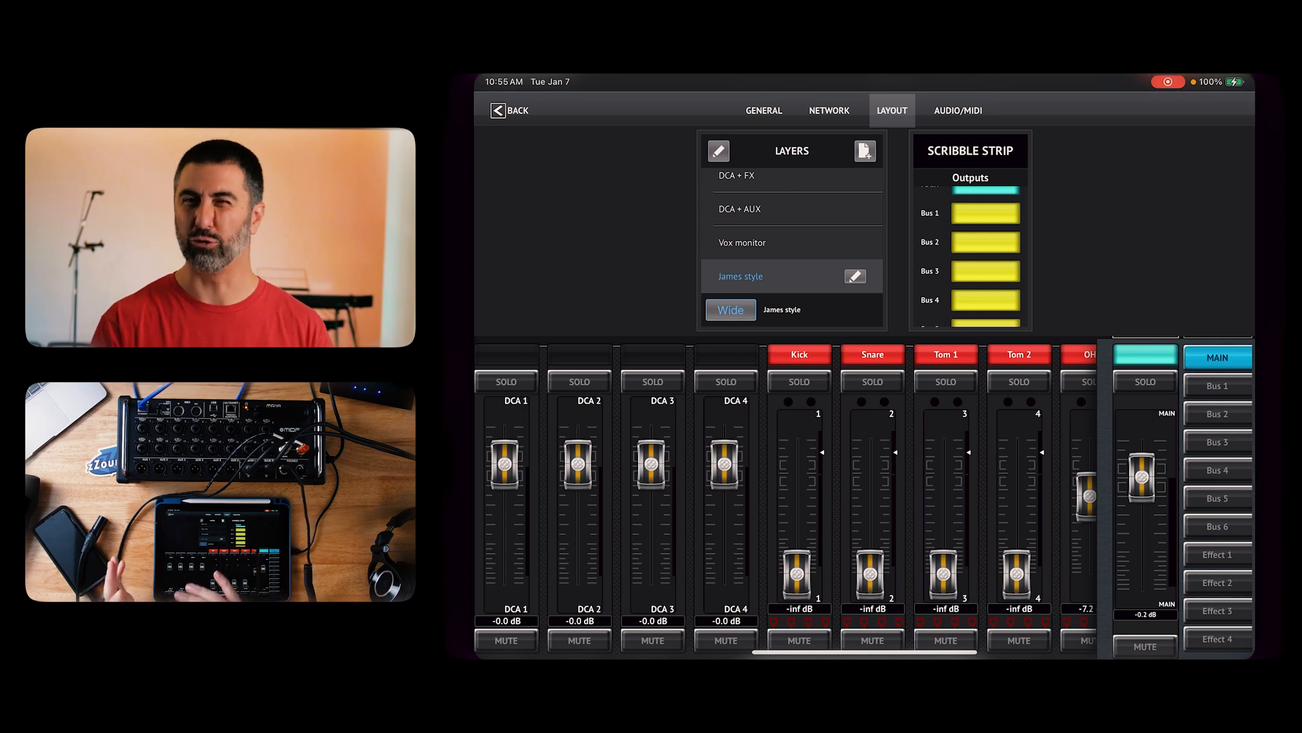
pyautogui.moveTo(506, 464); pyautogui.dragTo(506, 440)
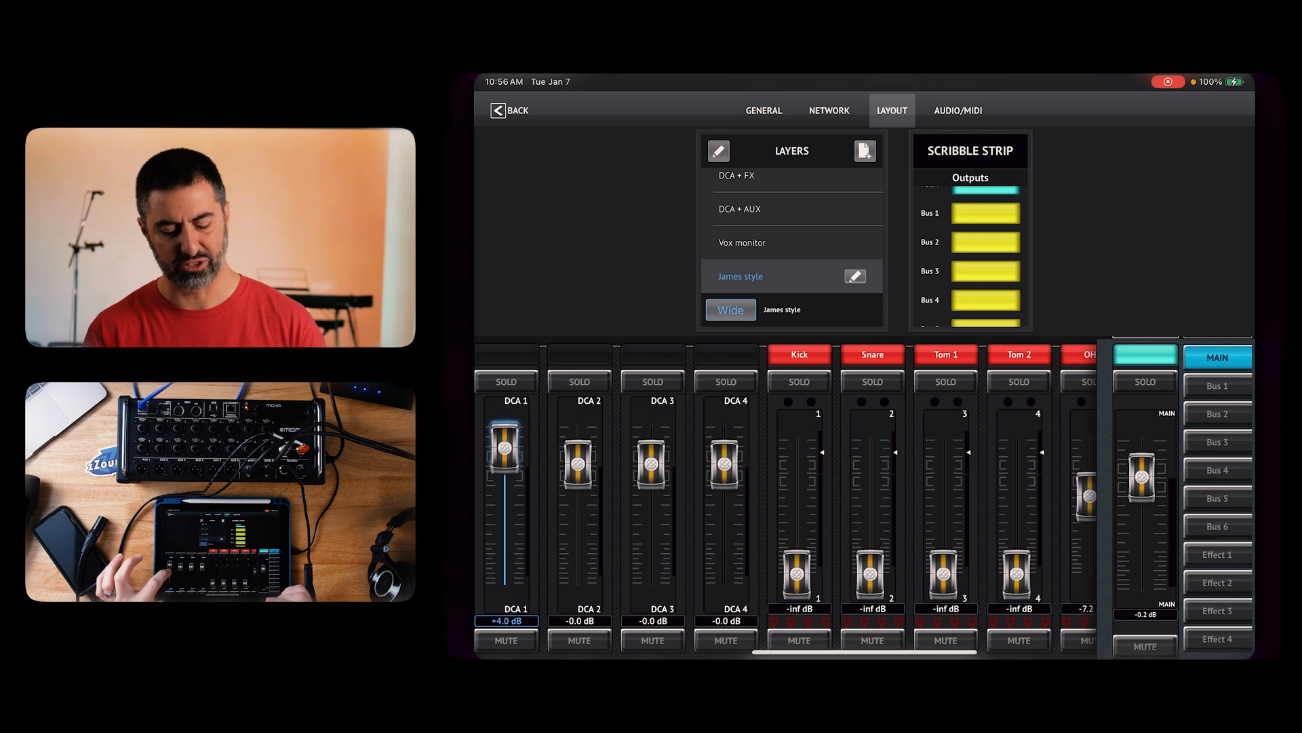
pyautogui.moveTo(504, 445); pyautogui.dragTo(505, 477)
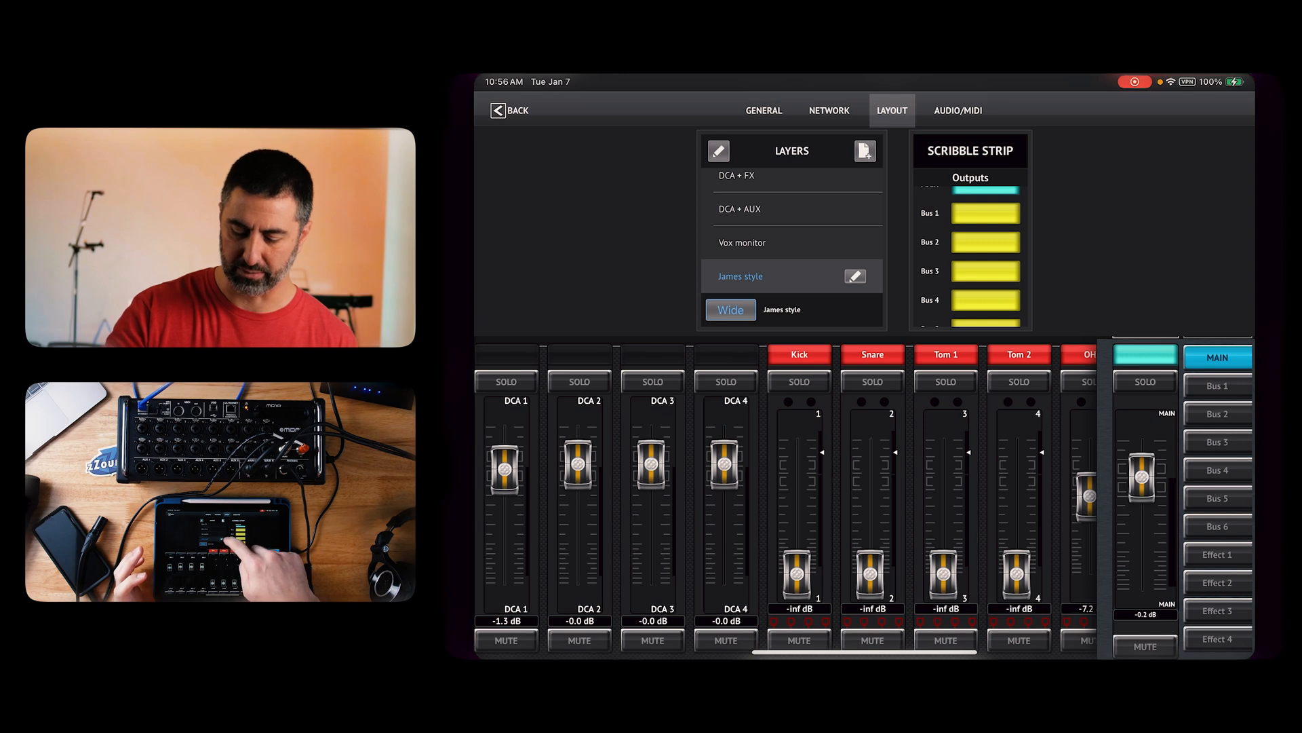
pyautogui.click(958, 110)
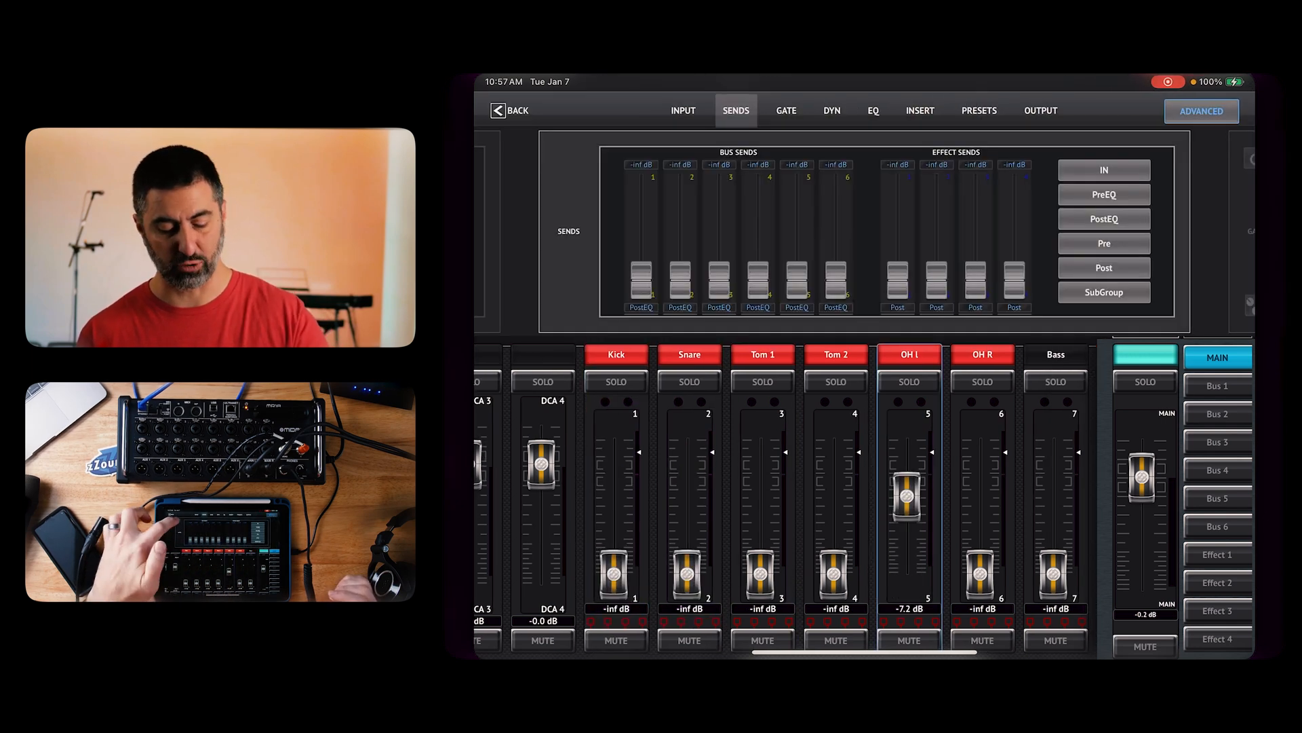
# Request the stereo link of overhead channels 5 and 6 from the OH L Input page.
pyautogui.click(682, 109)
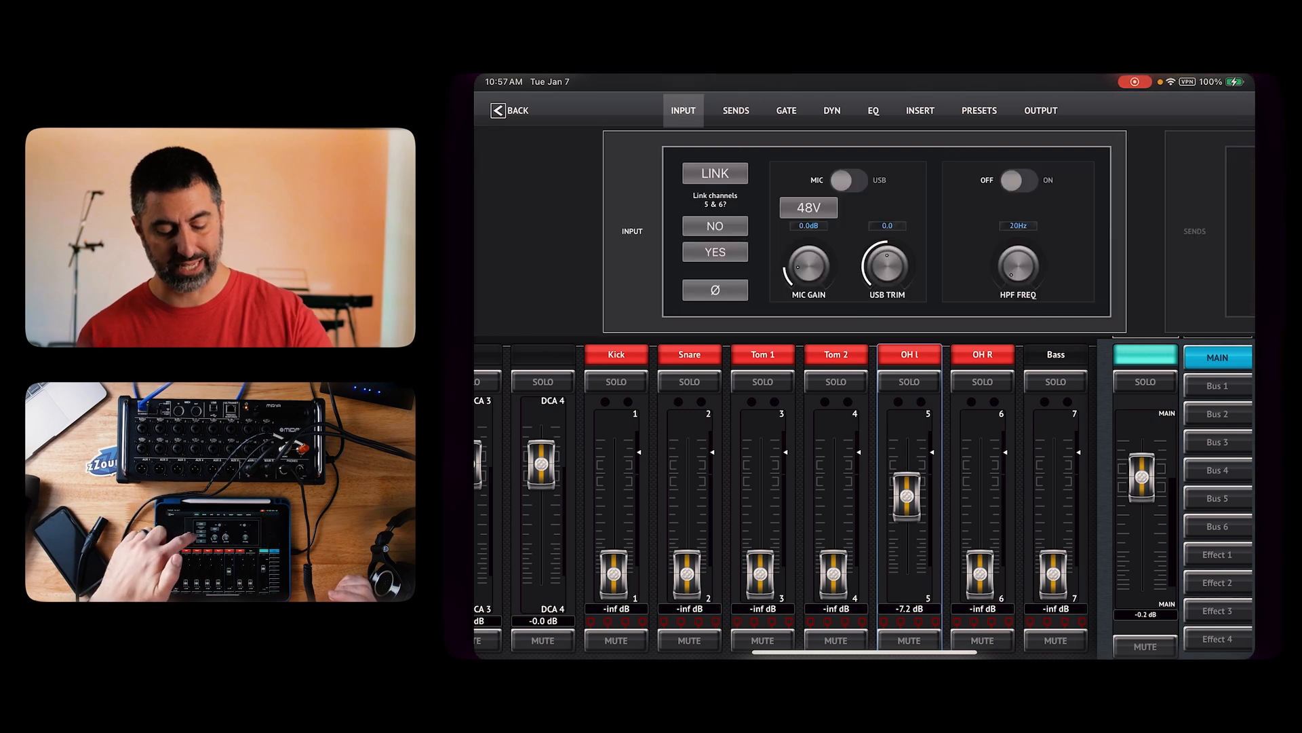